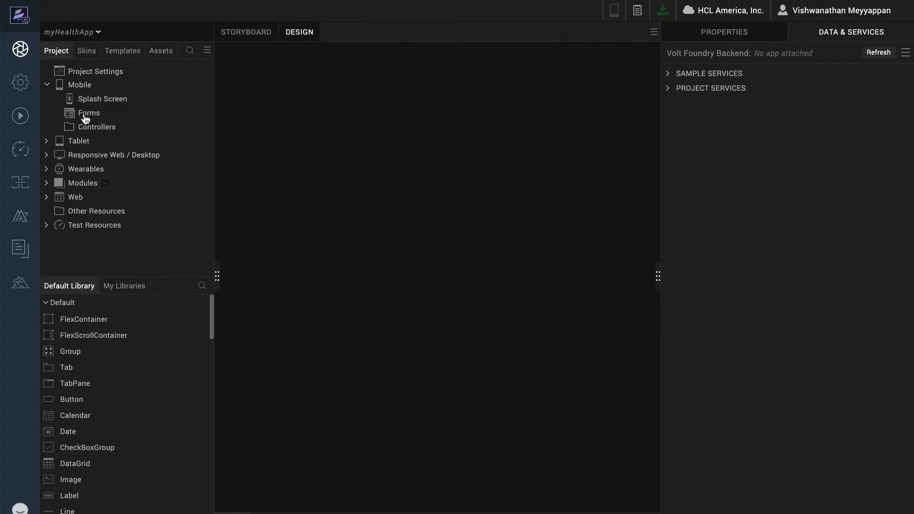
Create Form1 in the mobile project with the app menu off on all platforms and no title bar.
{"action": "double_click", "coordinate": [89, 112]}
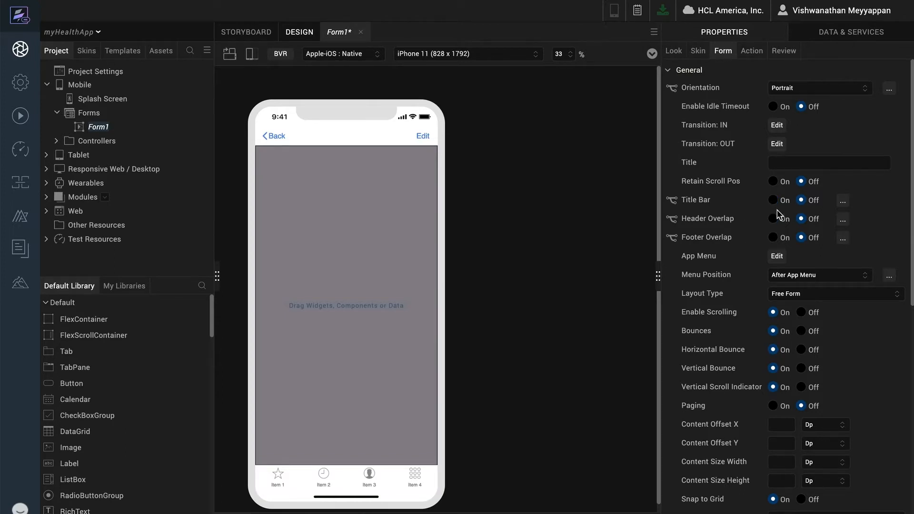
{"action": "left_click", "coordinate": [777, 256]}
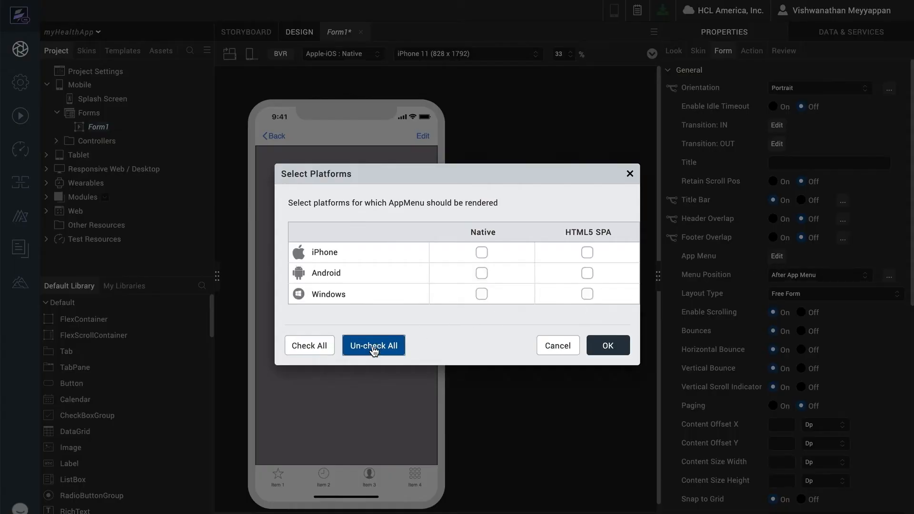
{"action": "left_click", "coordinate": [607, 346]}
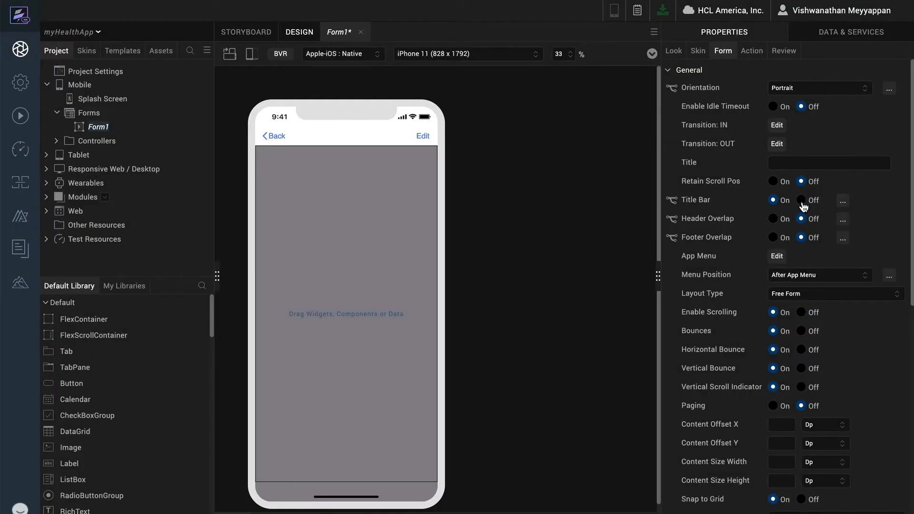
{"action": "left_click", "coordinate": [673, 50]}
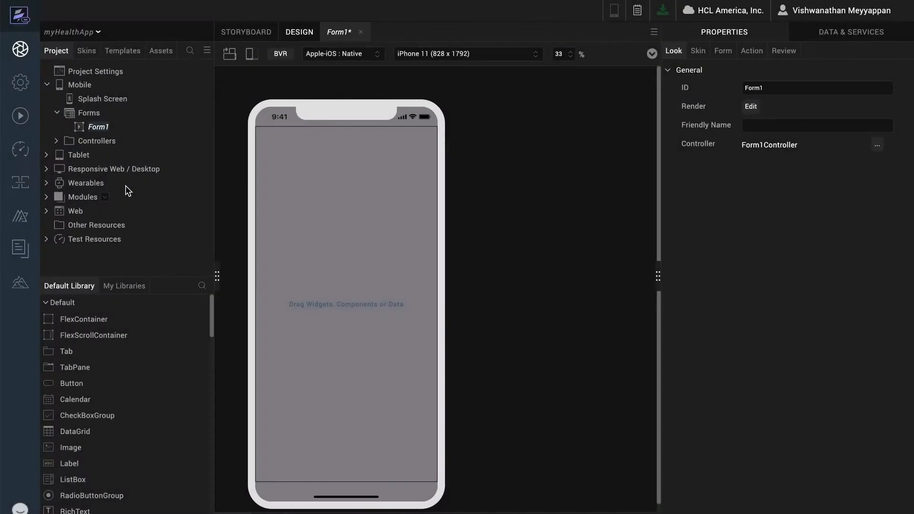
Add a FlexContainer to Form1 at Left 0, Top 0, sized 100% wide and tall.
{"action": "left_click_drag", "start_coordinate": [85, 319], "coordinate": [266, 368]}
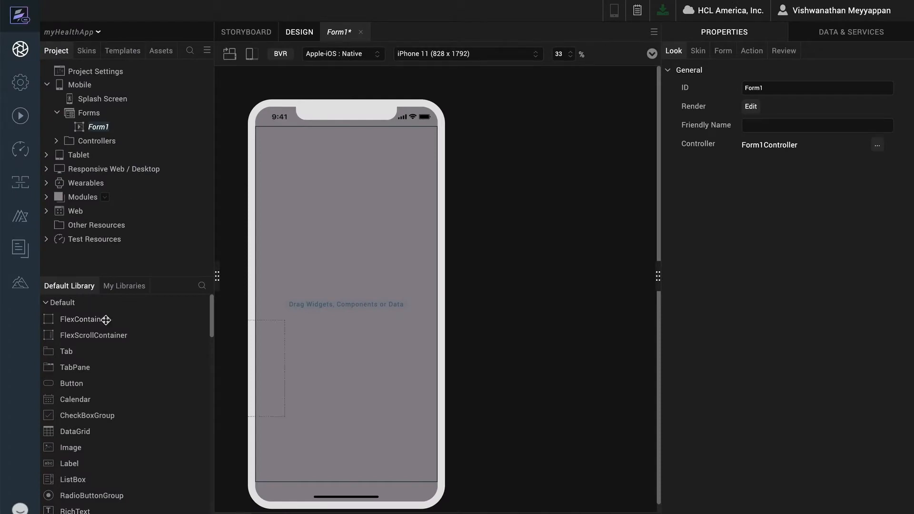
{"action": "left_click_drag", "start_coordinate": [85, 319], "coordinate": [344, 373]}
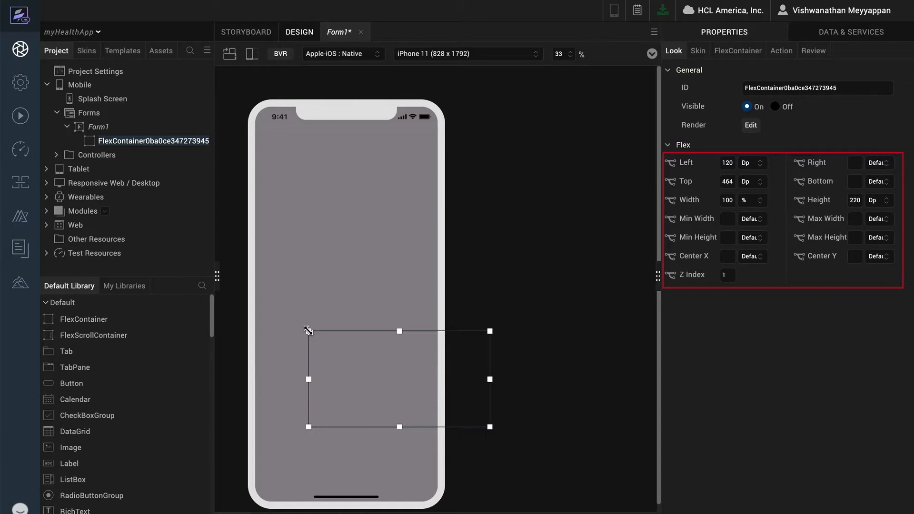
{"action": "type", "text": "0"}
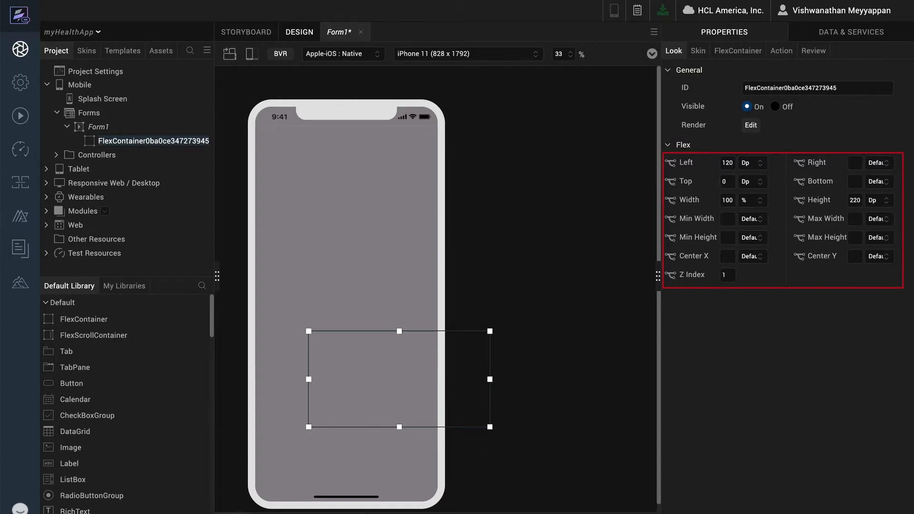
{"action": "type", "text": "0"}
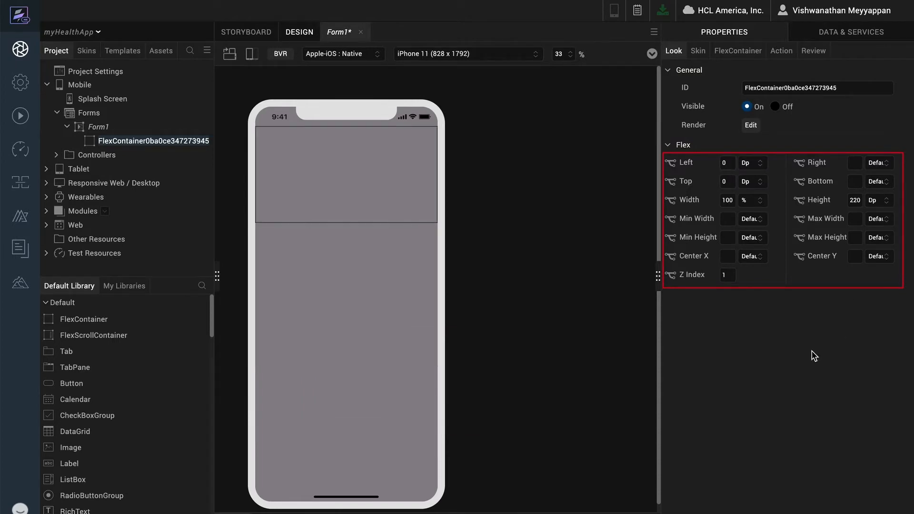
{"action": "type", "text": "100"}
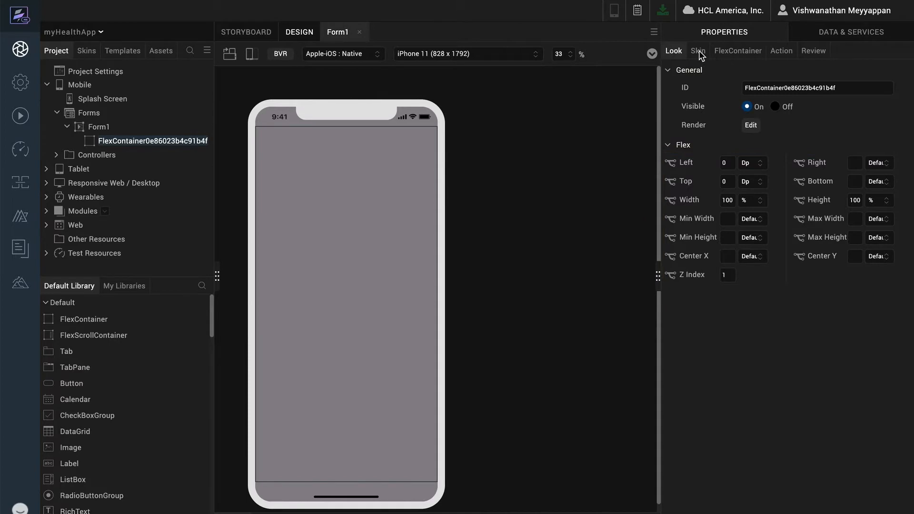
Give the full-screen container the myhealthbg01.png photo as its image background on all platforms.
{"action": "left_click", "coordinate": [698, 50]}
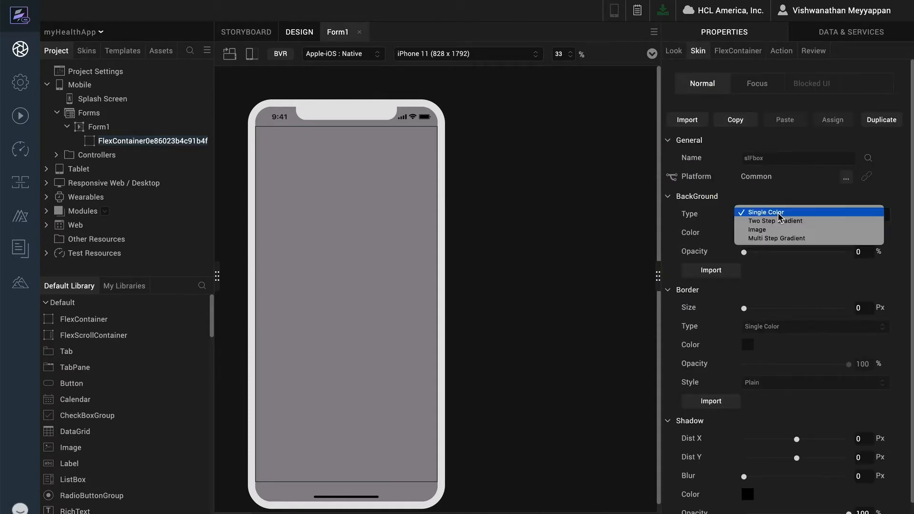
{"action": "left_click", "coordinate": [757, 229]}
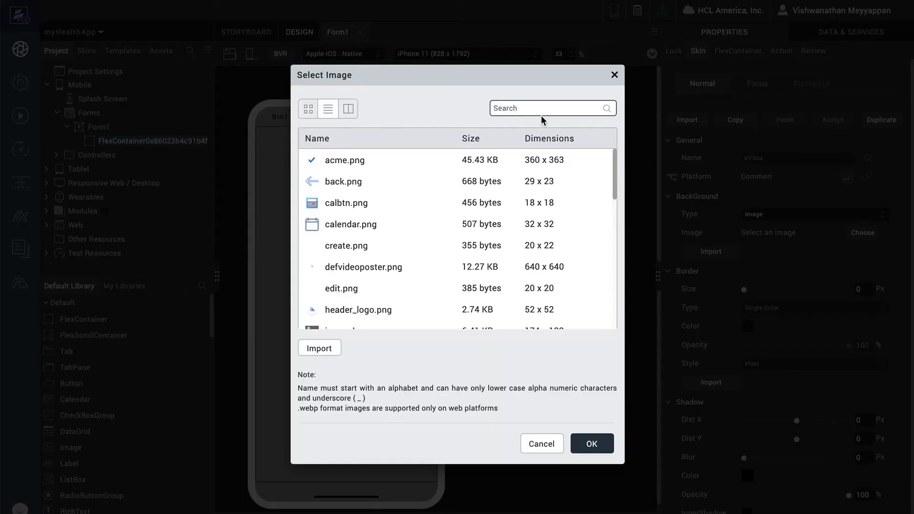
{"action": "type", "text": "m"}
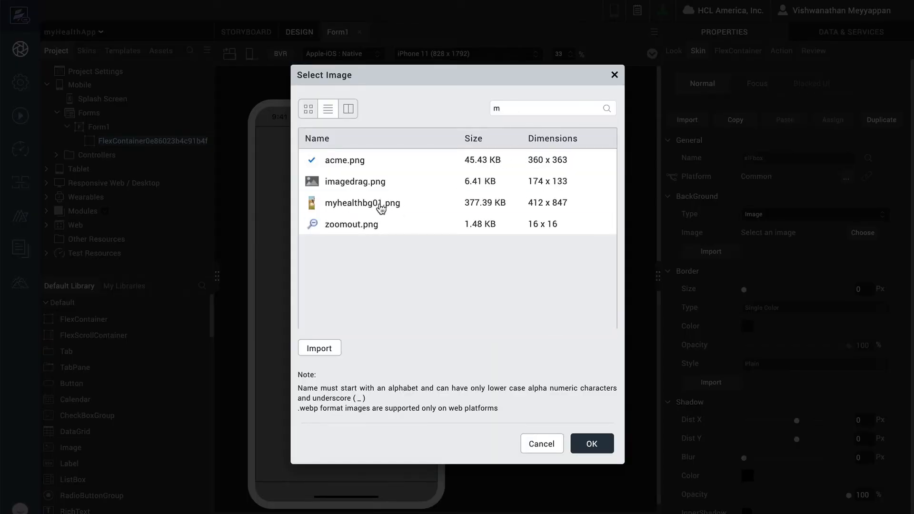
{"action": "left_click", "coordinate": [592, 444]}
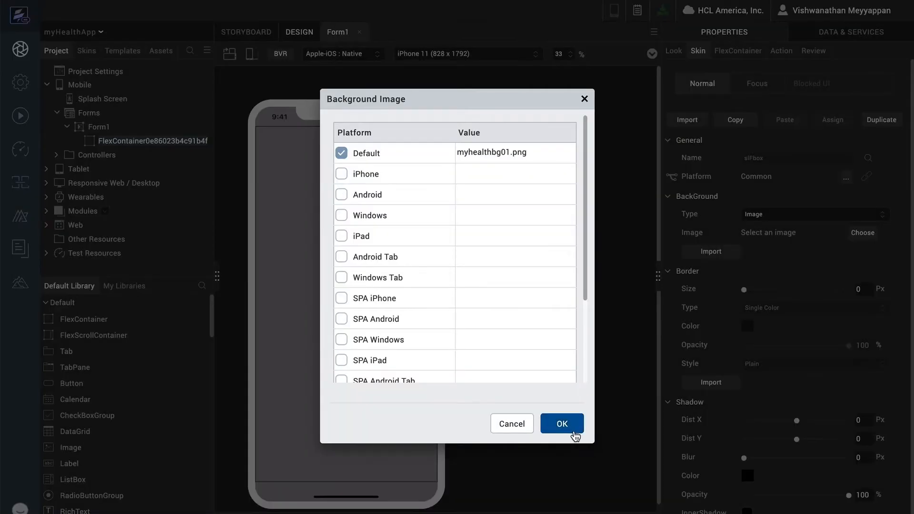
{"action": "left_click", "coordinate": [562, 424]}
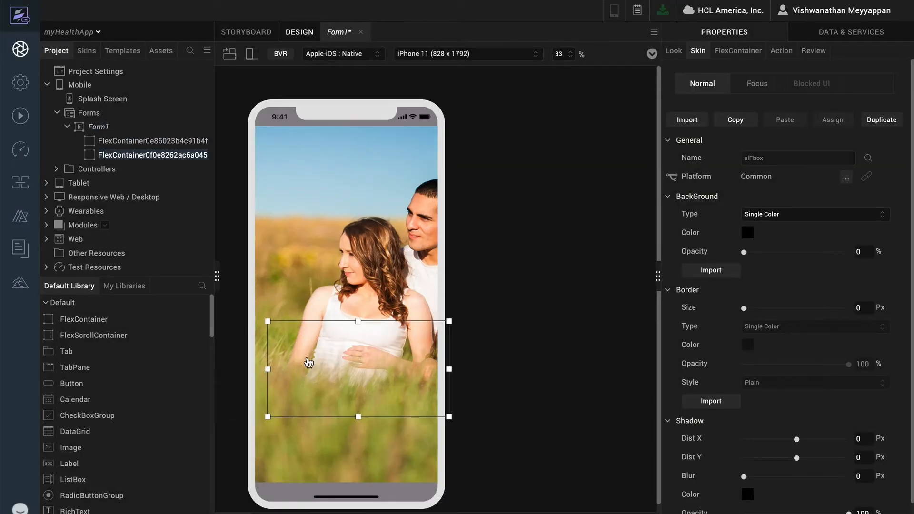
Fit the second container to the form as a 26% black overlay and add a third container.
{"action": "right_click", "coordinate": [309, 363]}
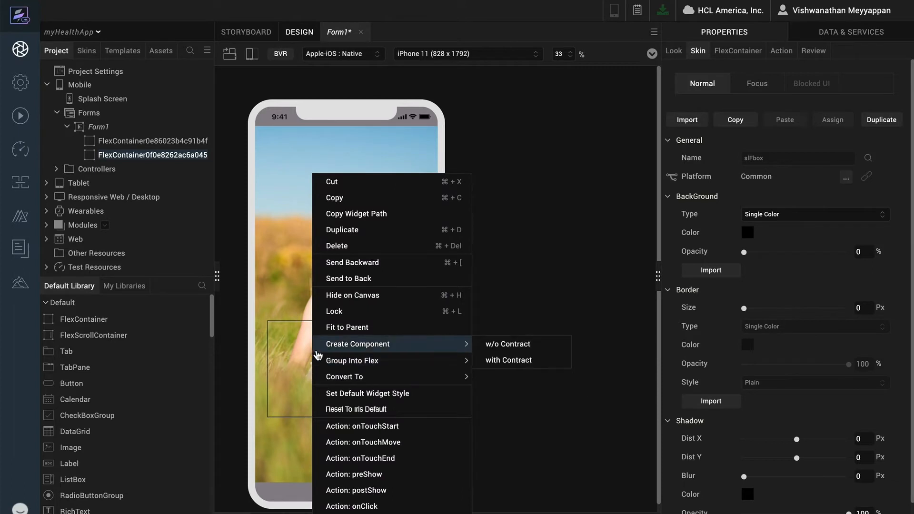
{"action": "mouse_move", "coordinate": [341, 331]}
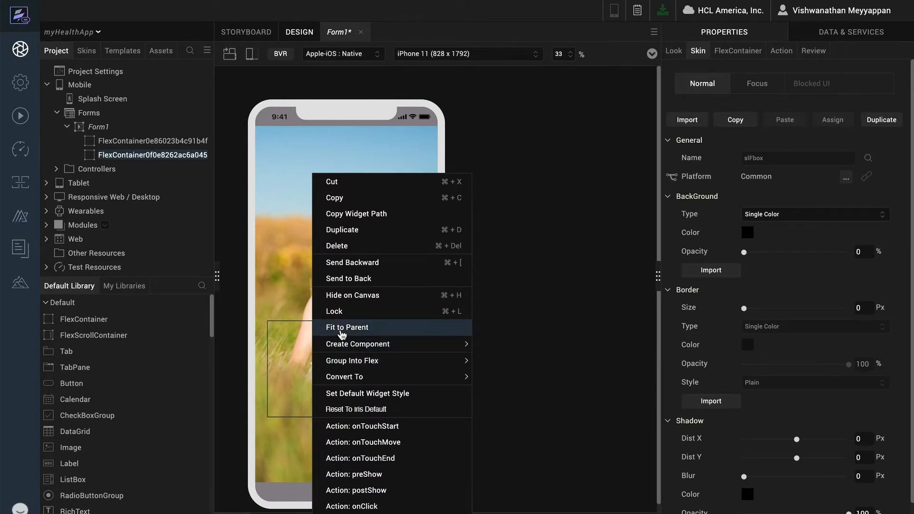
{"action": "left_click", "coordinate": [347, 327]}
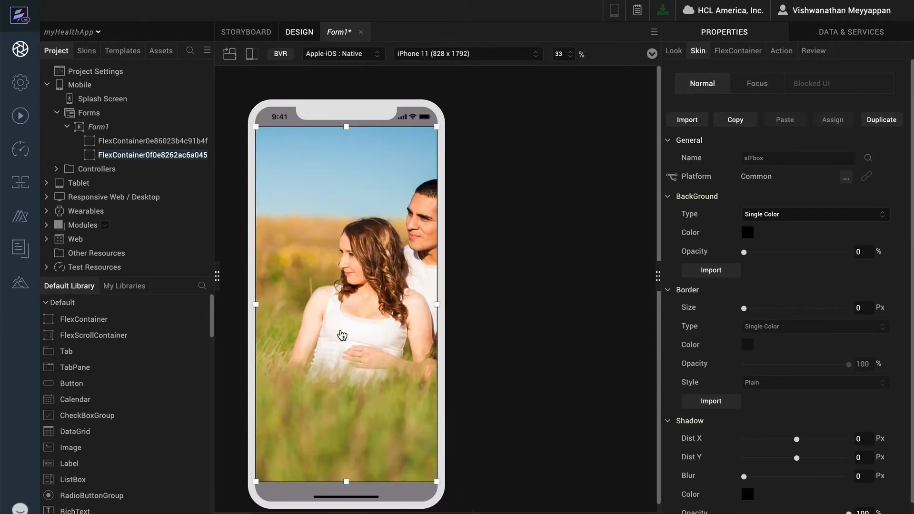
{"action": "mouse_move", "coordinate": [371, 363]}
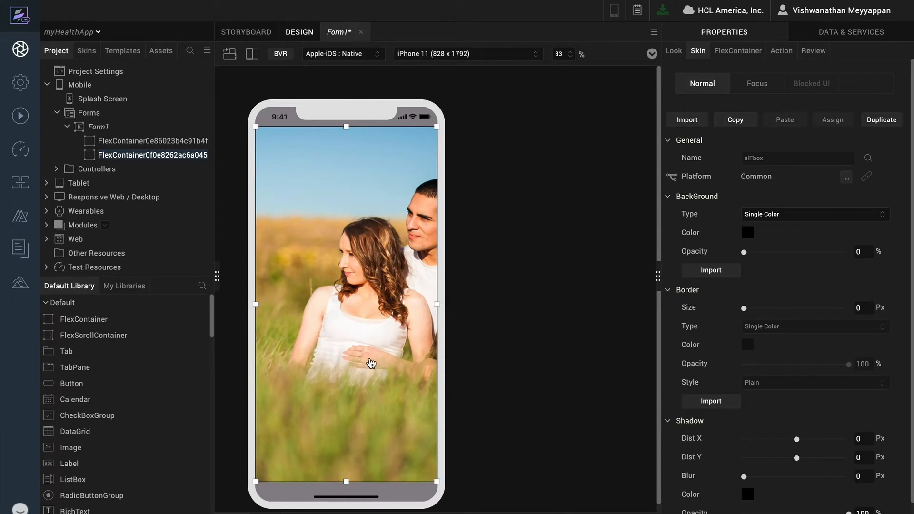
{"action": "left_click_drag", "start_coordinate": [743, 252], "coordinate": [771, 252]}
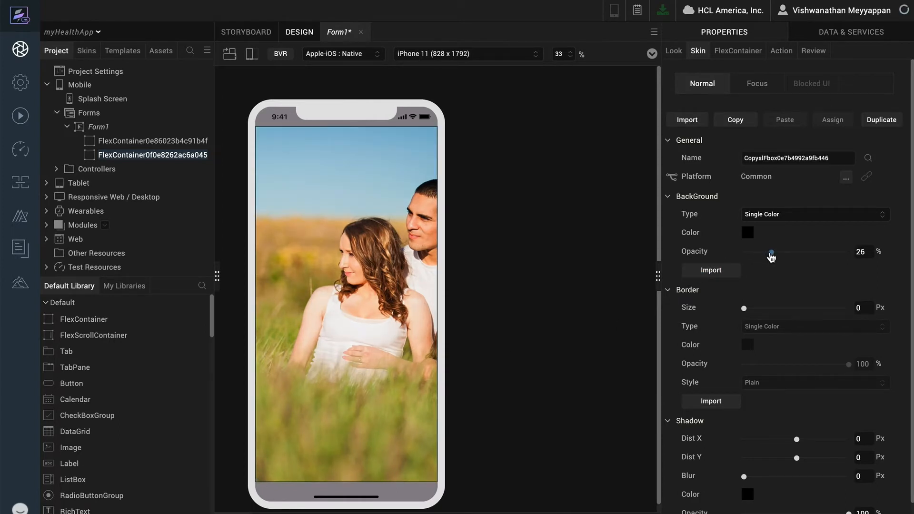
{"action": "left_click_drag", "start_coordinate": [770, 251], "coordinate": [797, 251]}
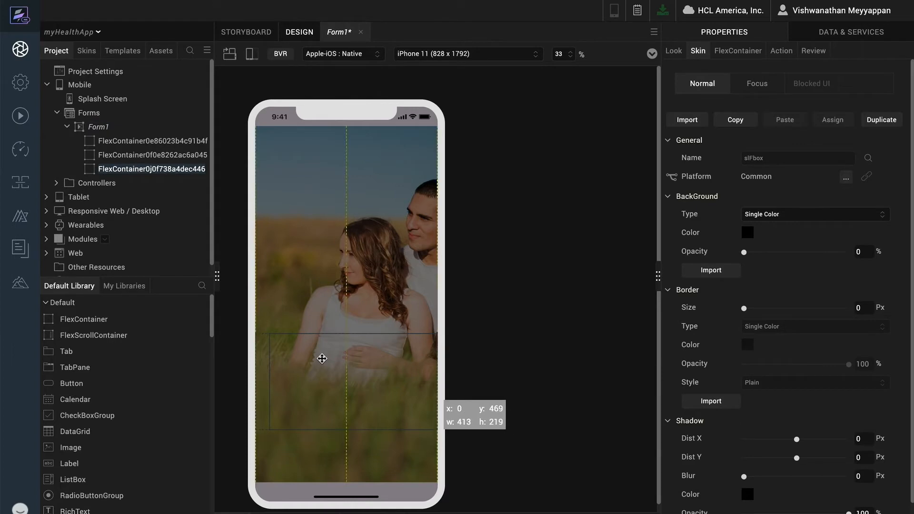
Make the third container a fully opaque white card with a 1 px border and rounded corners in the lower half.
{"action": "left_click_drag", "start_coordinate": [322, 359], "coordinate": [323, 344]}
{"action": "type", "text": "1"}
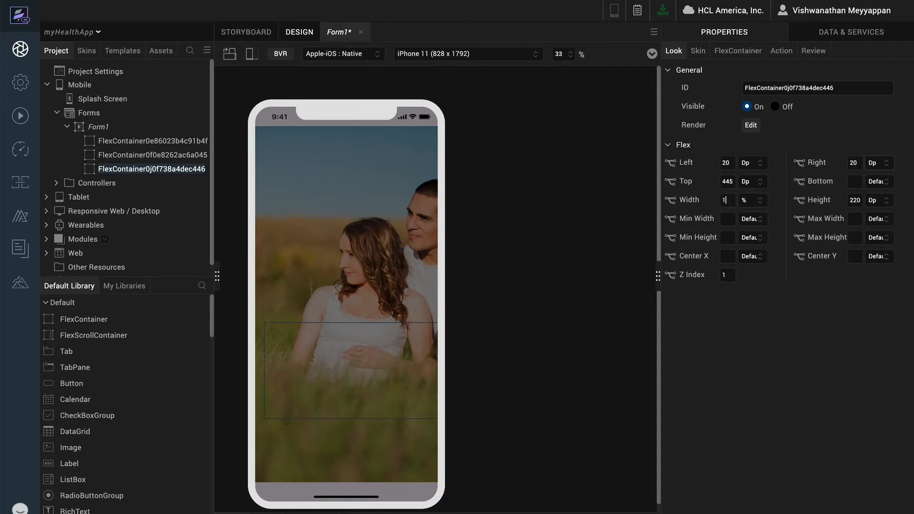
{"action": "left_click", "coordinate": [698, 50]}
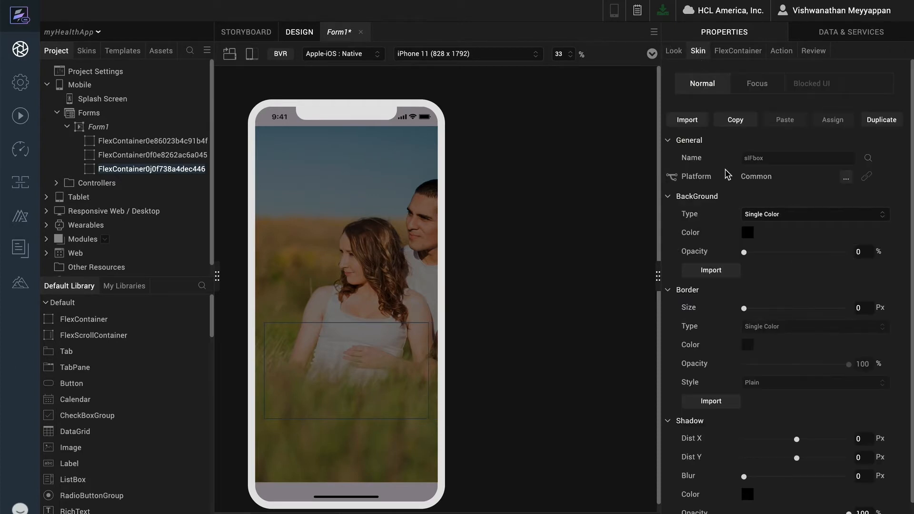
{"action": "left_click", "coordinate": [881, 120]}
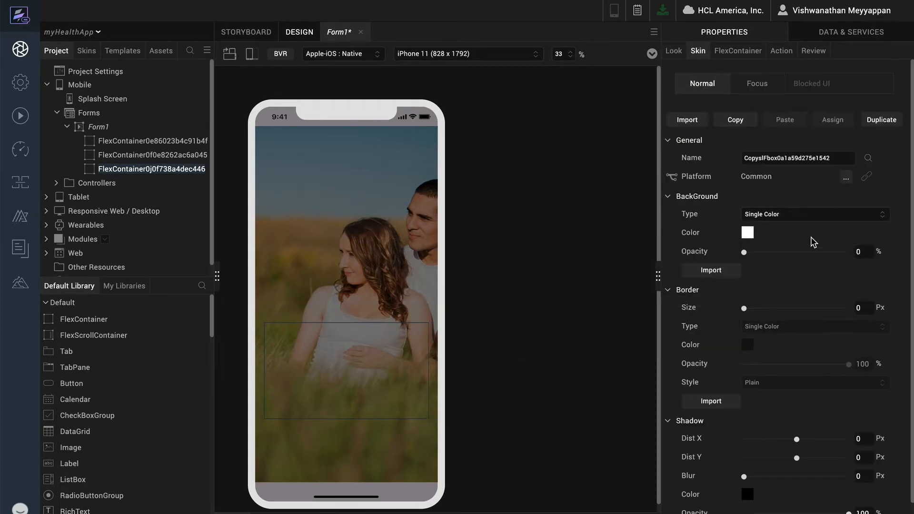
{"action": "left_click_drag", "start_coordinate": [743, 251], "coordinate": [849, 251]}
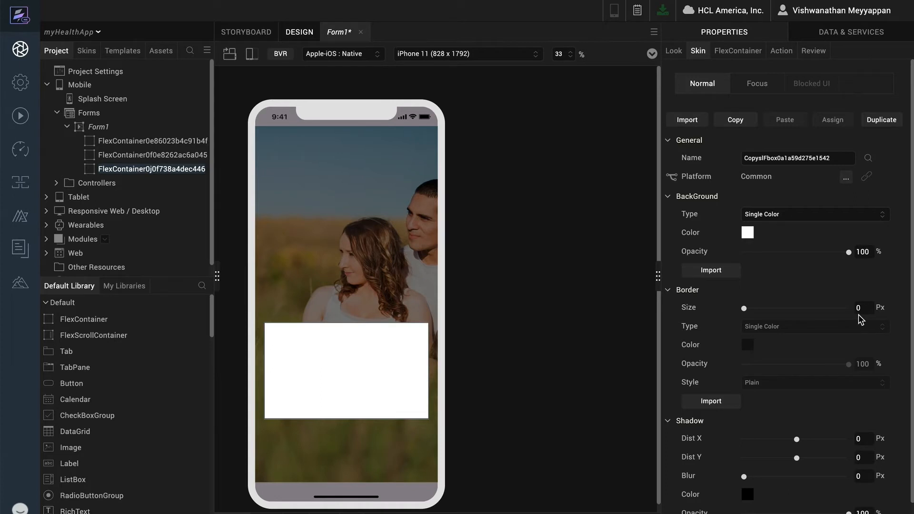
{"action": "left_click", "coordinate": [815, 383]}
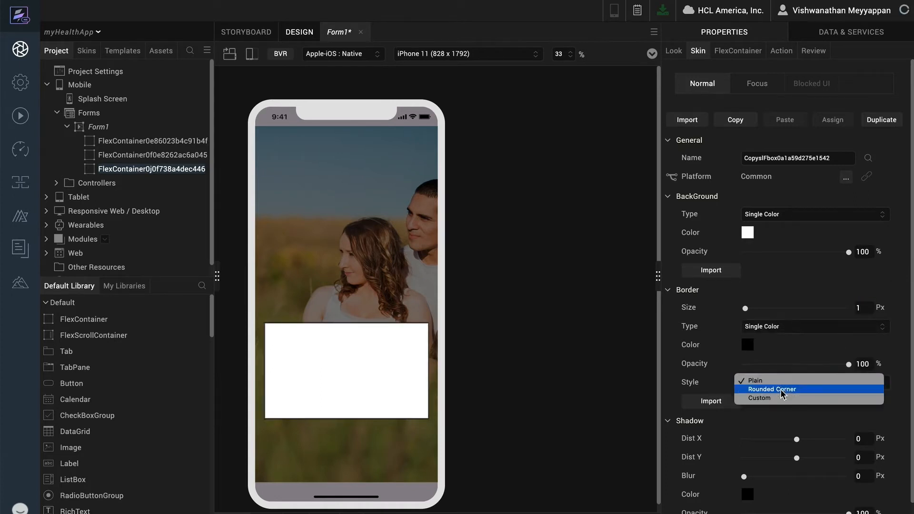
{"action": "left_click", "coordinate": [674, 49]}
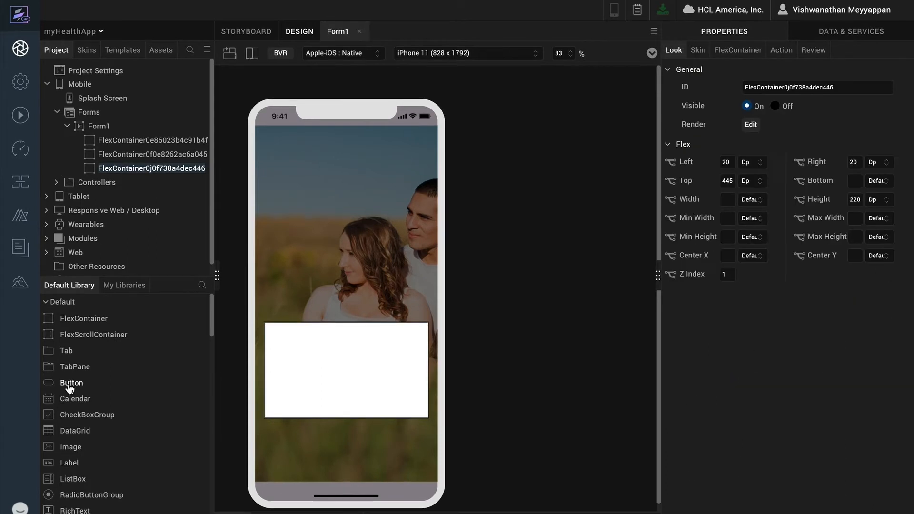
Add a button and fork its skin to a dark purple background with white text.
{"action": "left_click_drag", "start_coordinate": [70, 383], "coordinate": [385, 399]}
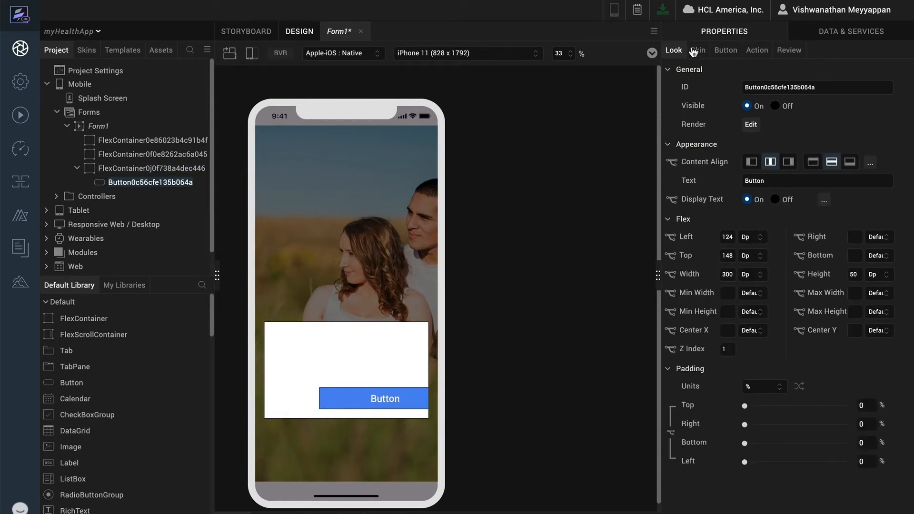
{"action": "left_click", "coordinate": [697, 50]}
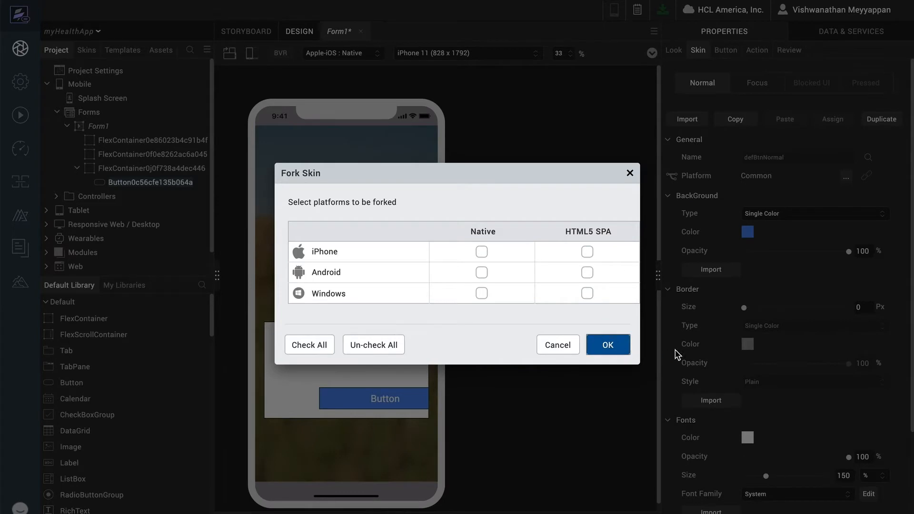
{"action": "left_click", "coordinate": [607, 345]}
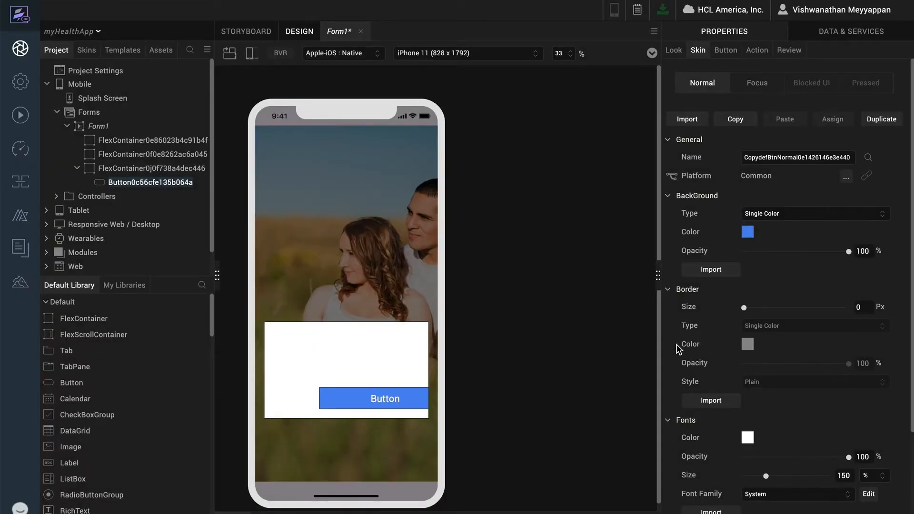
{"action": "left_click", "coordinate": [746, 231]}
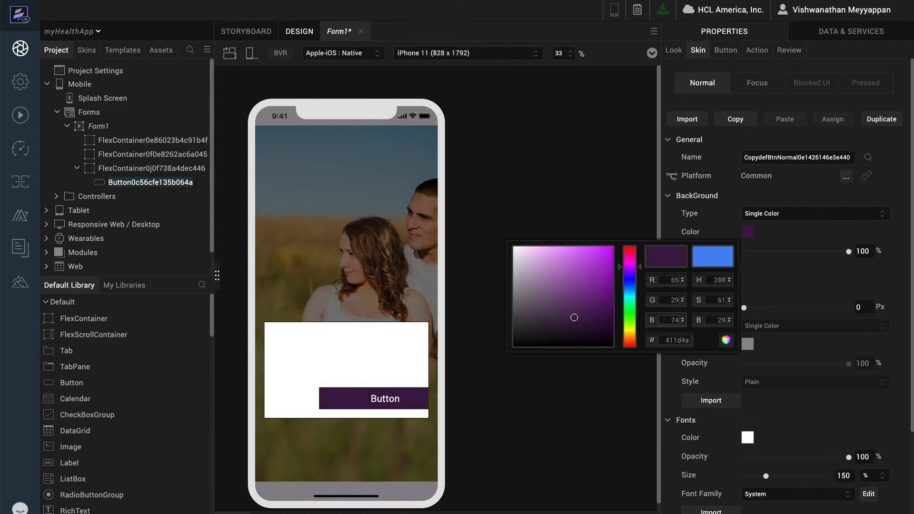
Pin the button to Left 0, Bottom 0 with a 100% width across the card.
{"action": "left_click", "coordinate": [673, 49]}
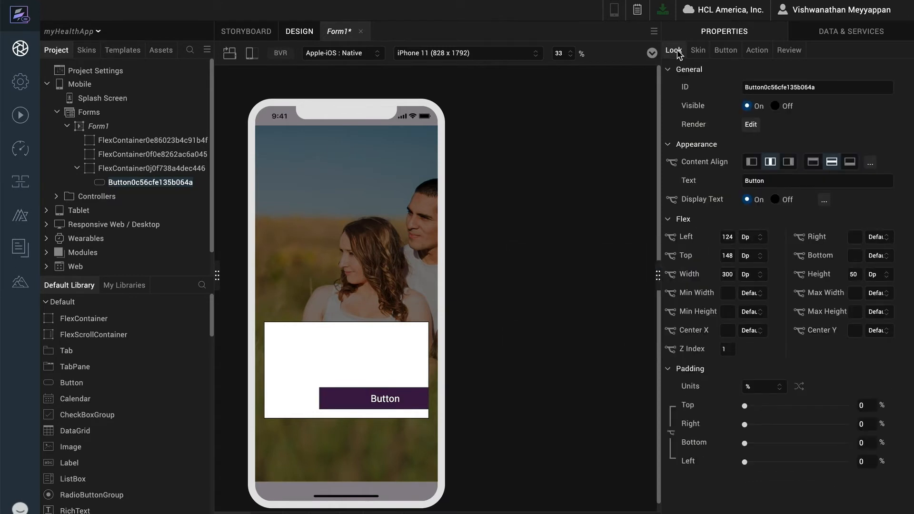
{"action": "mouse_move", "coordinate": [853, 255]}
{"action": "type", "text": "0"}
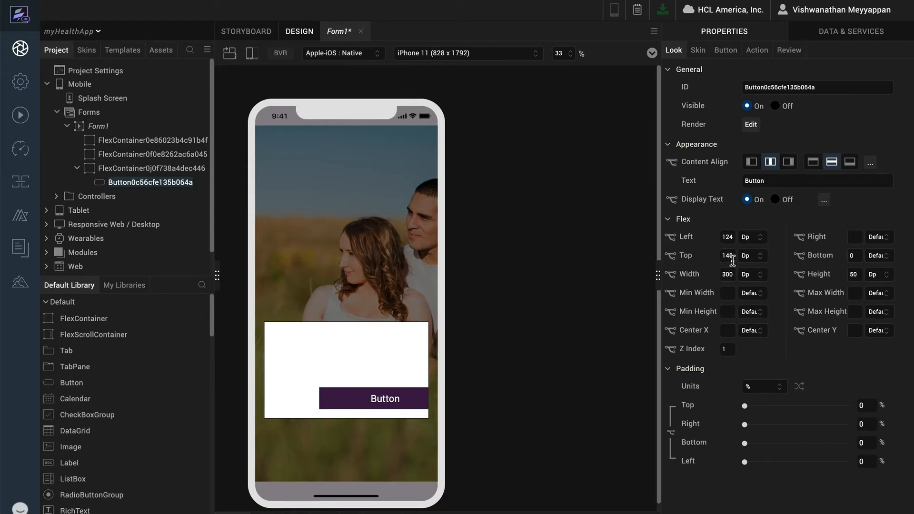
{"action": "left_click", "coordinate": [727, 255]}
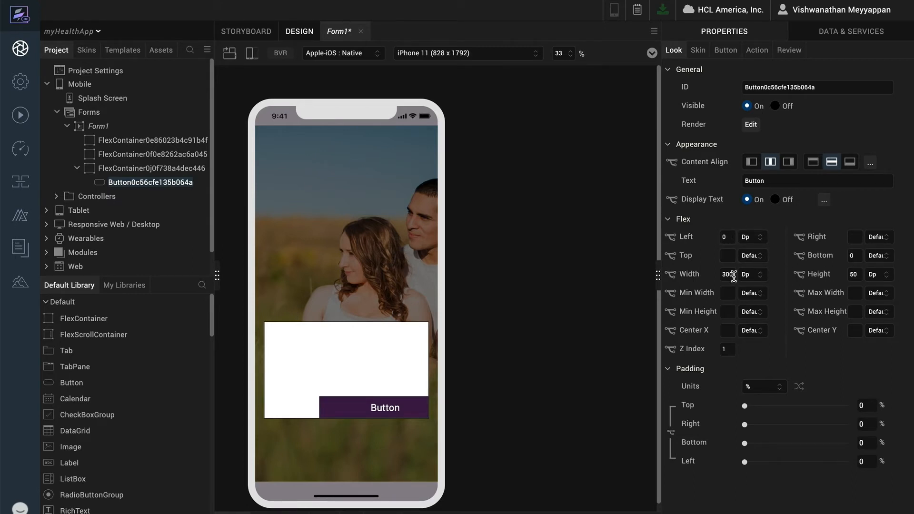
{"action": "type", "text": "100"}
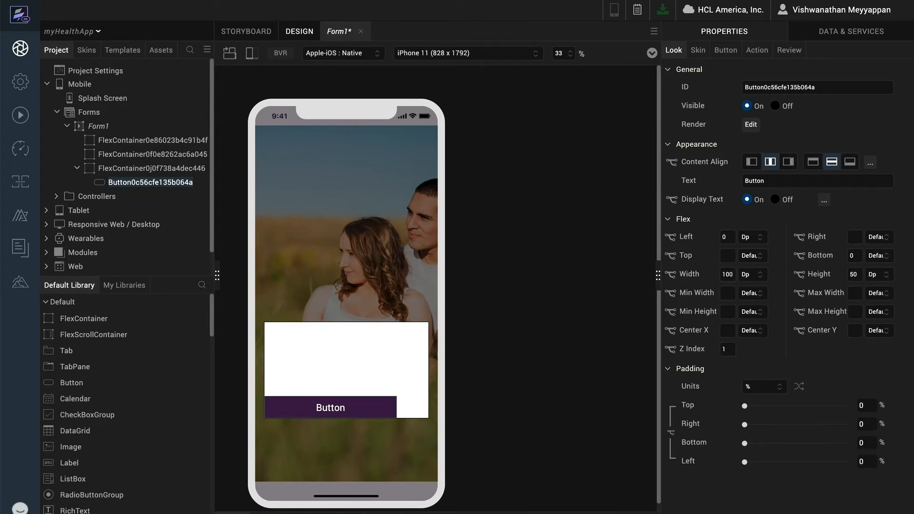
{"action": "left_click", "coordinate": [752, 274]}
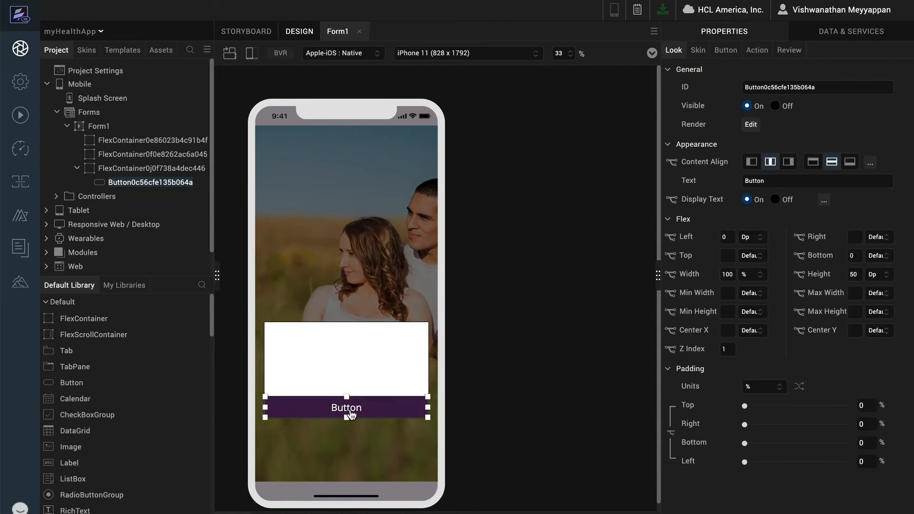
Label the button Login and add an inner container at the top of the card, 50 high.
{"action": "type", "text": "Logi"}
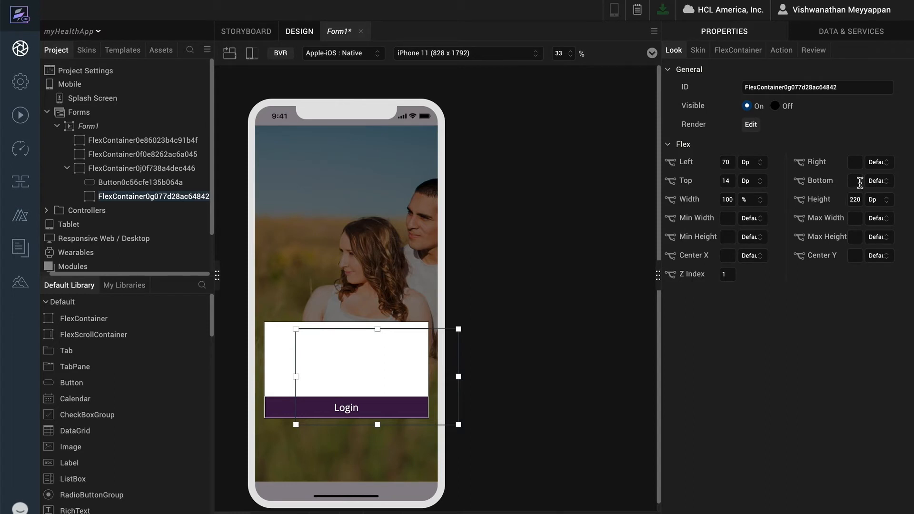
{"action": "type", "text": "50"}
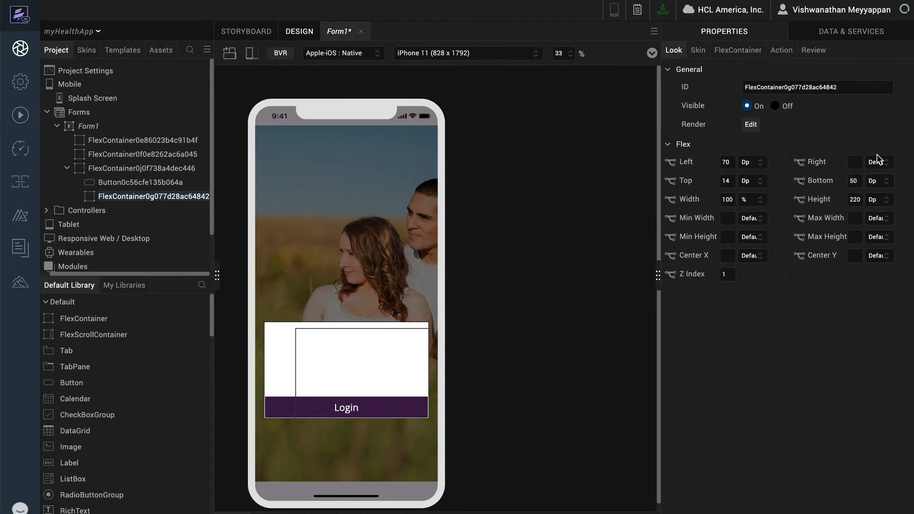
{"action": "left_click", "coordinate": [727, 181]}
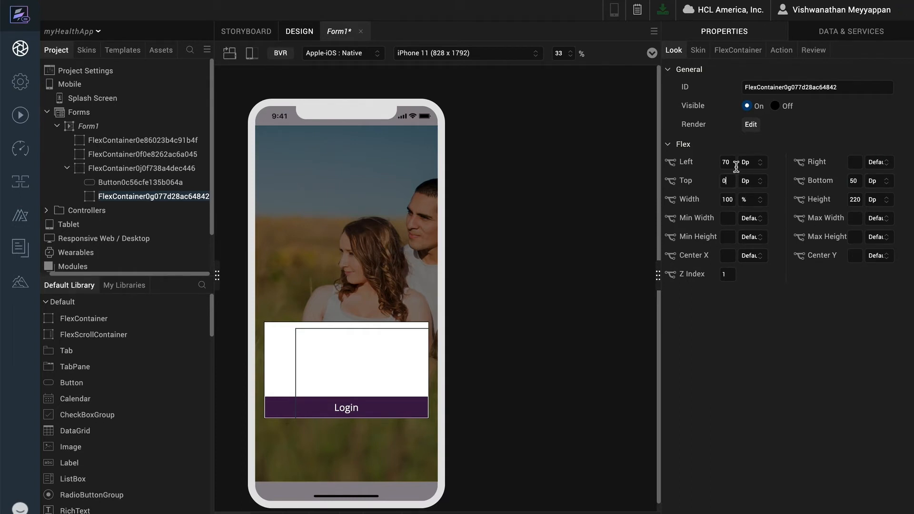
{"action": "type", "text": "0"}
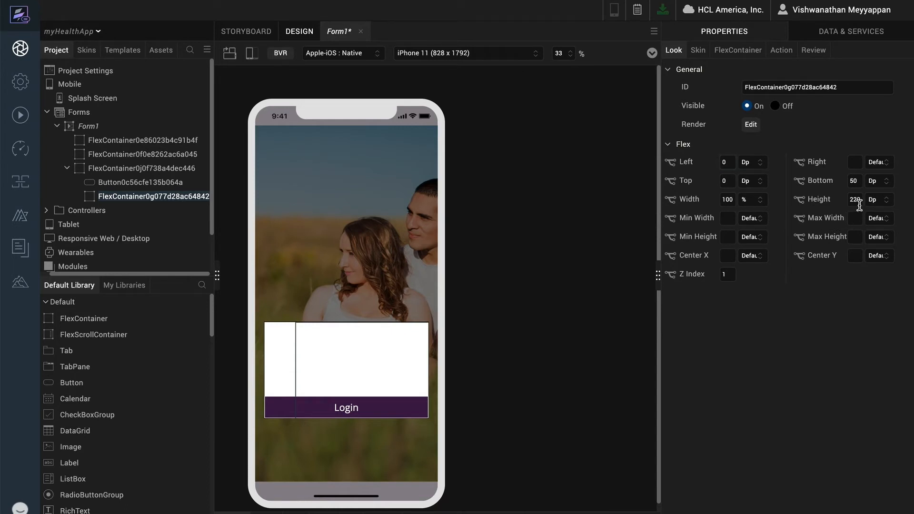
{"action": "left_click", "coordinate": [855, 200]}
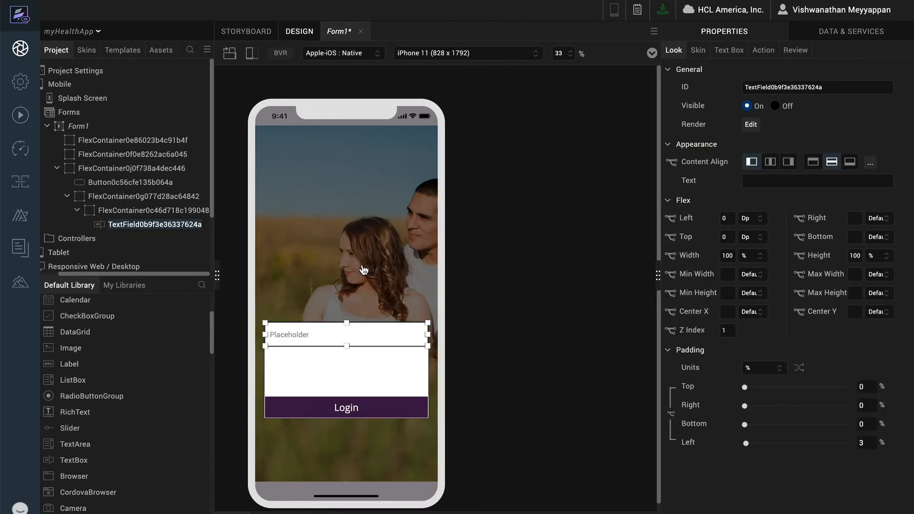
Fork the text box skin and set its placeholder to email address.
{"action": "left_click", "coordinate": [697, 50]}
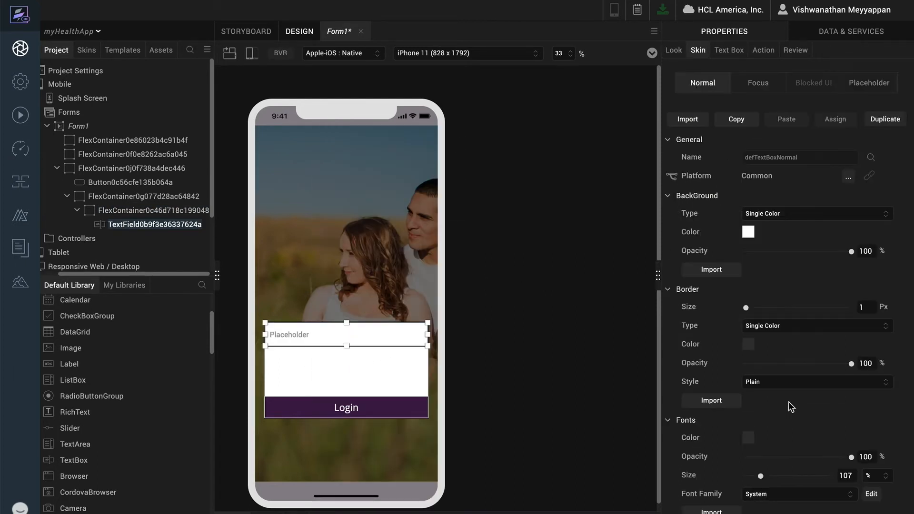
{"action": "left_click", "coordinate": [884, 120]}
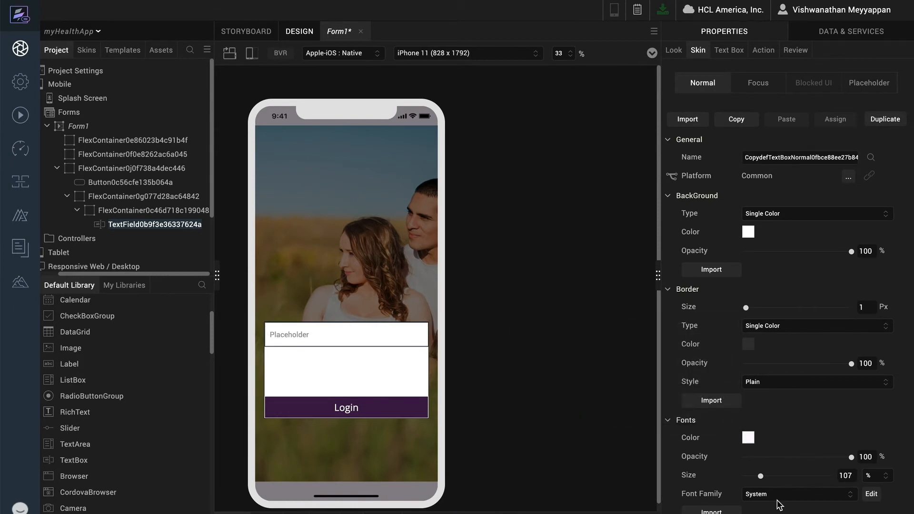
{"action": "left_click", "coordinate": [729, 49]}
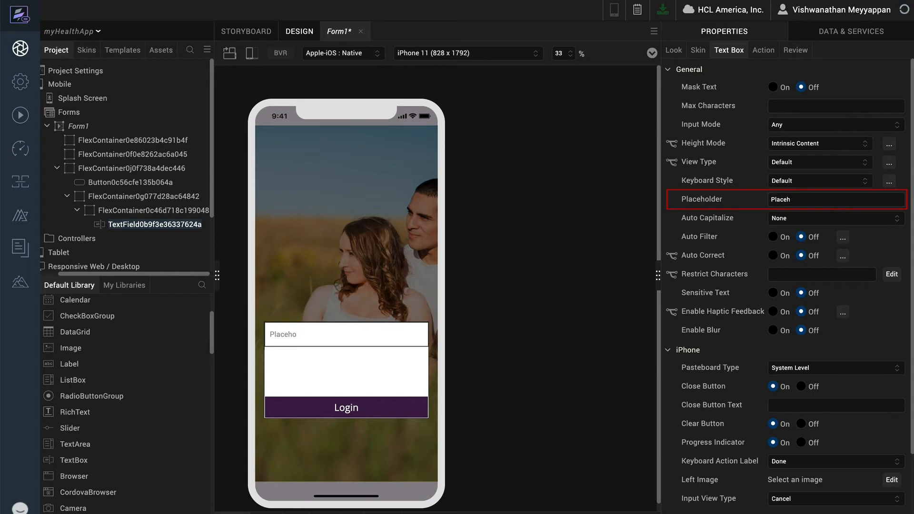
{"action": "type", "text": "email a"}
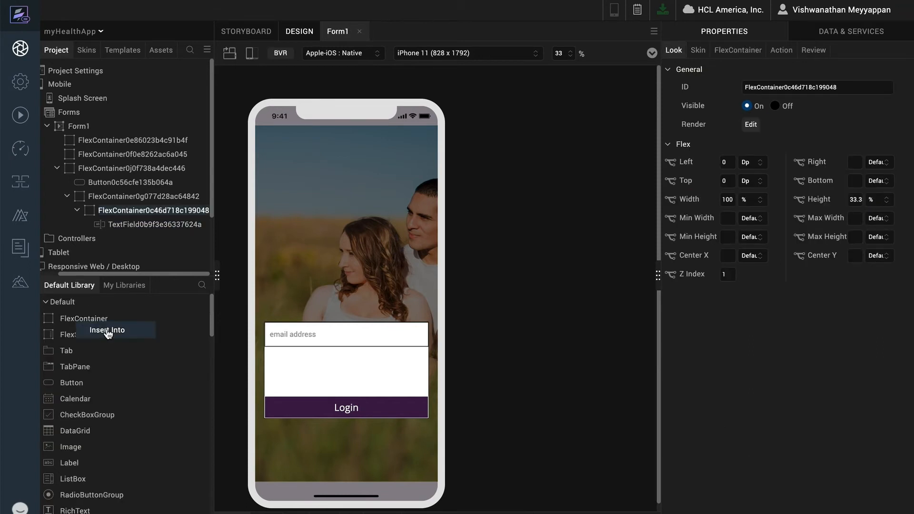
Insert a 1 dp divider container inset 12 per side under the email field with a light grey background.
{"action": "left_click", "coordinate": [107, 330]}
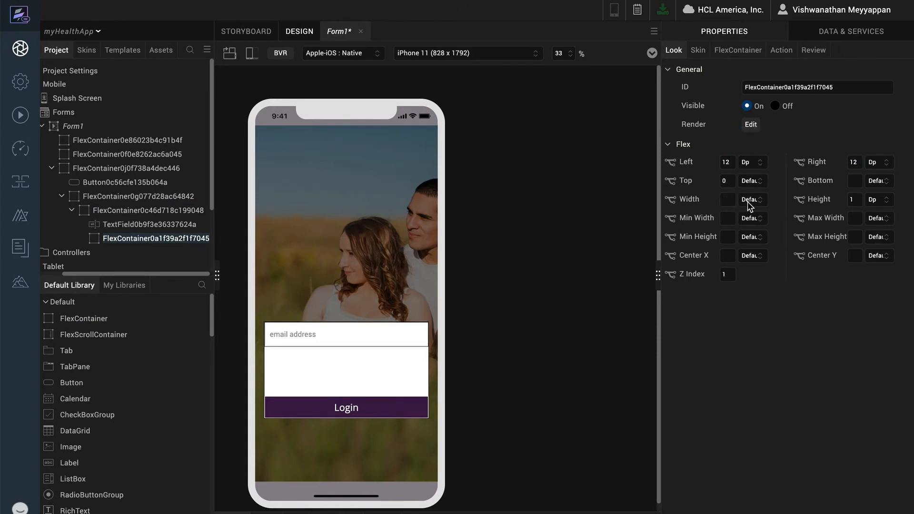
{"action": "left_click", "coordinate": [697, 50]}
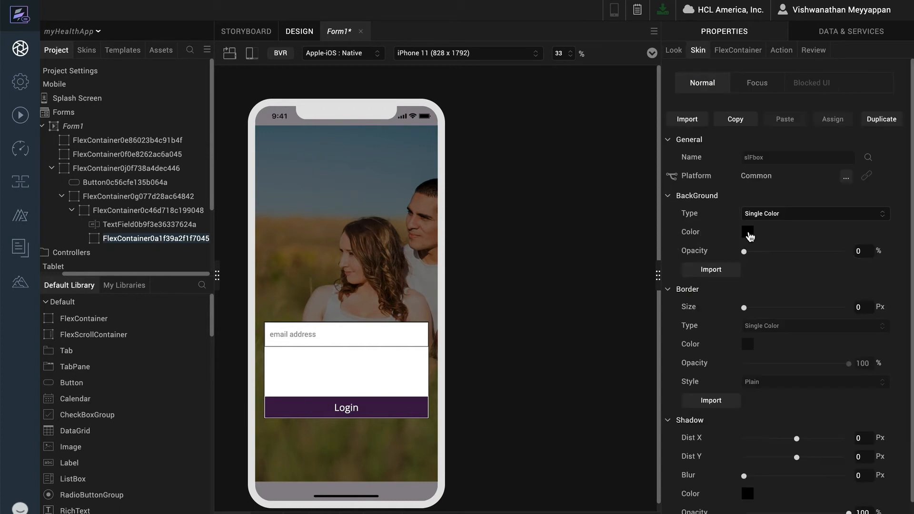
{"action": "left_click", "coordinate": [747, 231]}
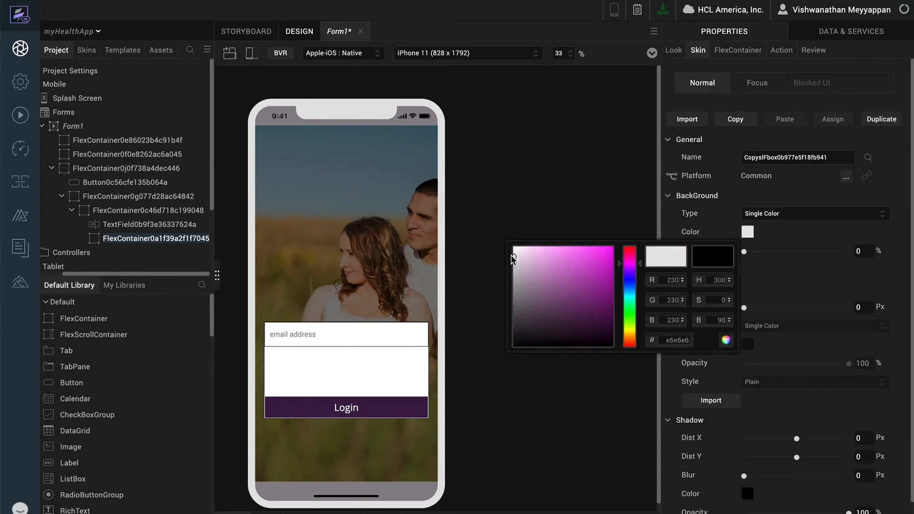
{"action": "left_click", "coordinate": [148, 210]}
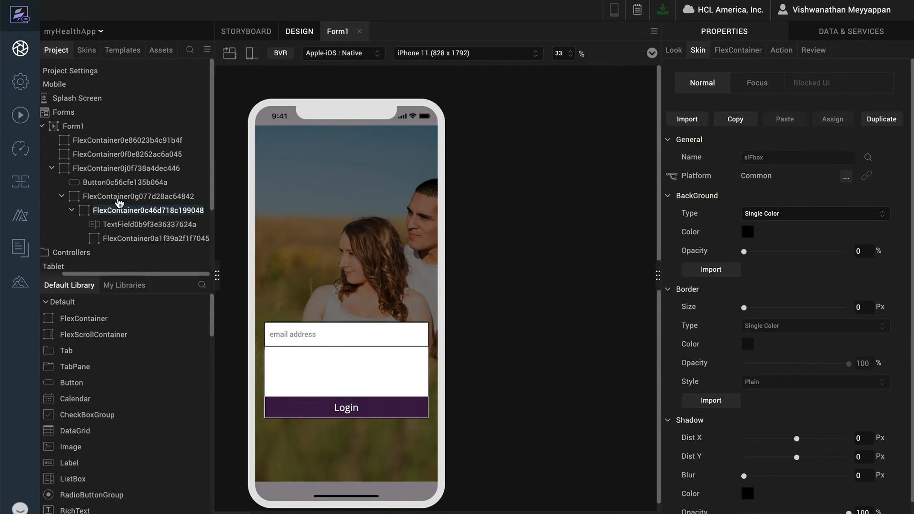
{"action": "right_click", "coordinate": [137, 196]}
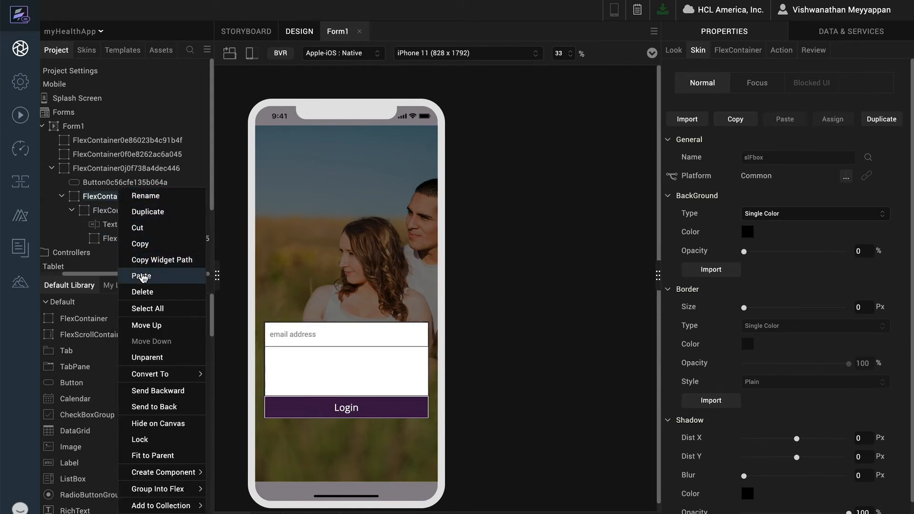
Duplicate the email row as a password field and copy it again for the Remember Me row.
{"action": "left_click", "coordinate": [141, 276]}
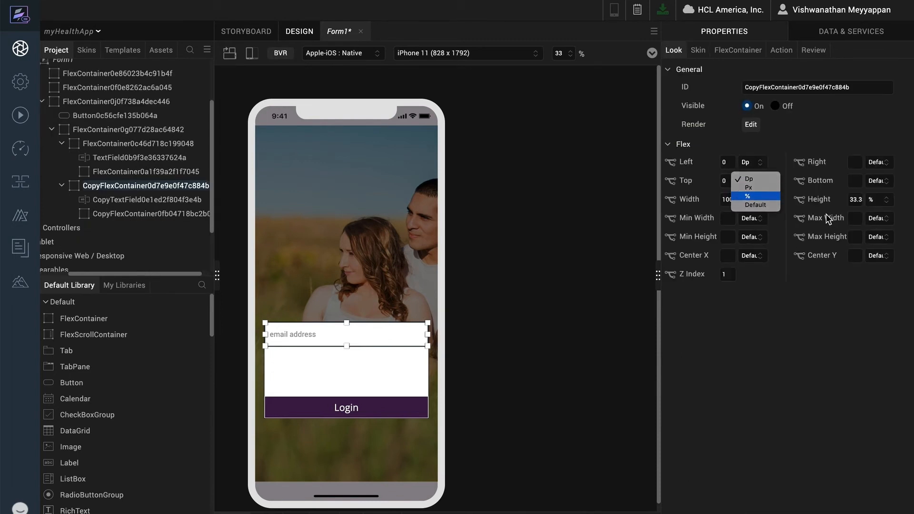
{"action": "left_click", "coordinate": [747, 197]}
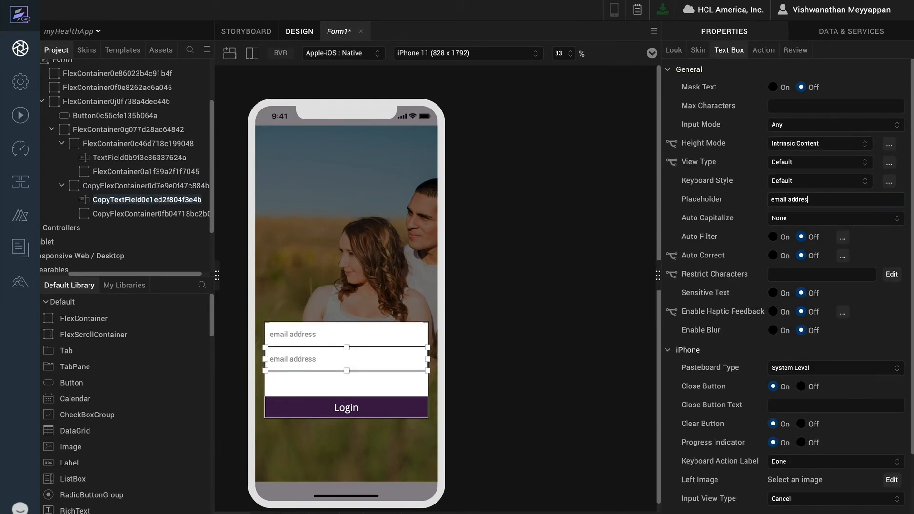
{"action": "type", "text": "passwo"}
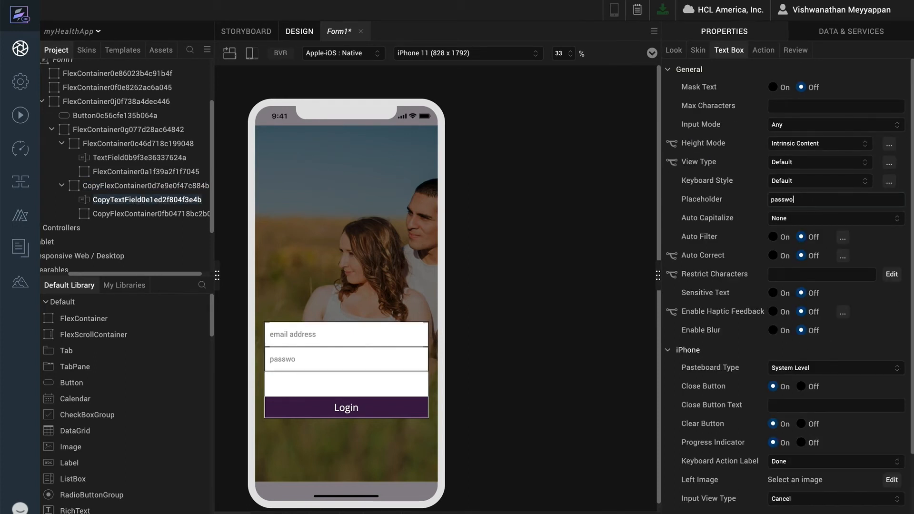
{"action": "right_click", "coordinate": [118, 130]}
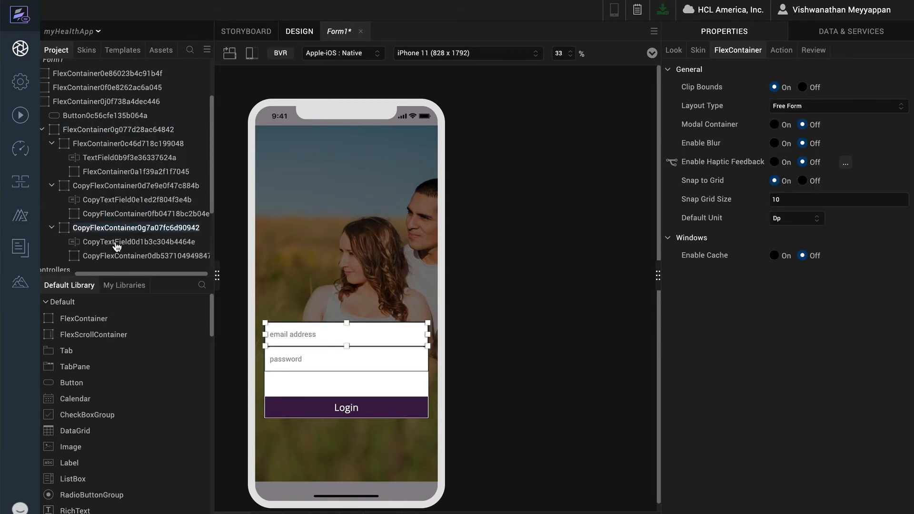
{"action": "right_click", "coordinate": [114, 242]}
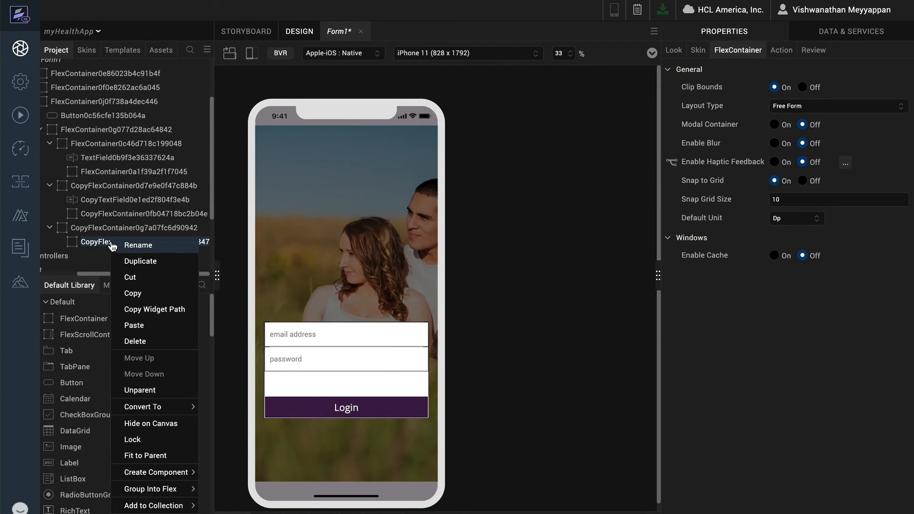
{"action": "mouse_move", "coordinate": [139, 341]}
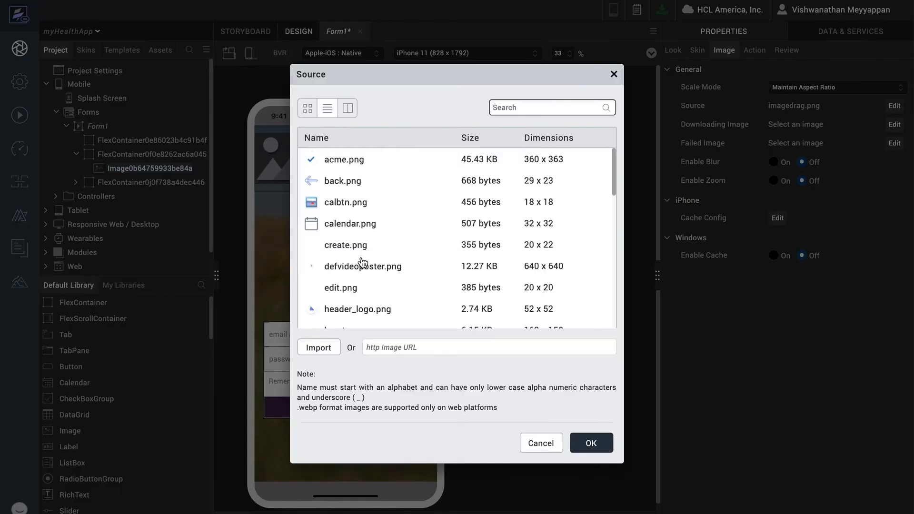
Add the myheart.png logo image centred at 50%, 60% wide and 10% from the top, then cut it.
{"action": "left_click", "coordinate": [591, 443]}
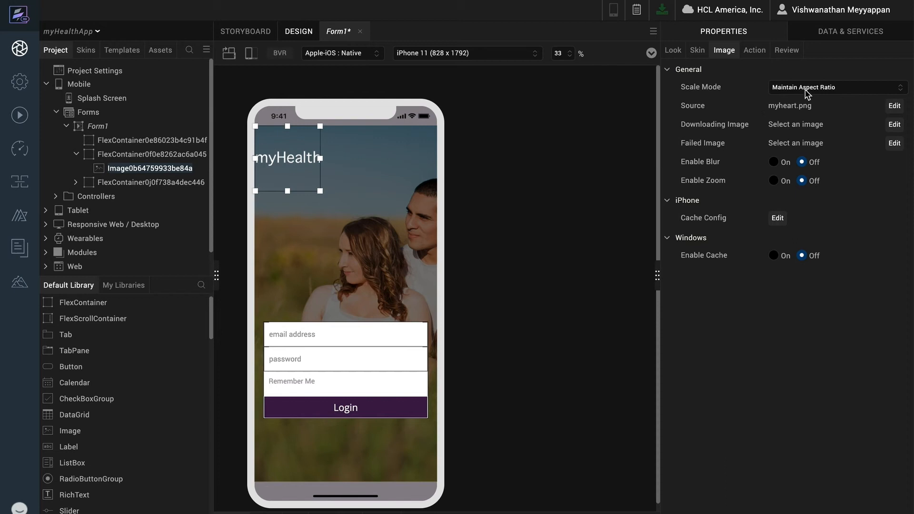
{"action": "left_click", "coordinate": [672, 50]}
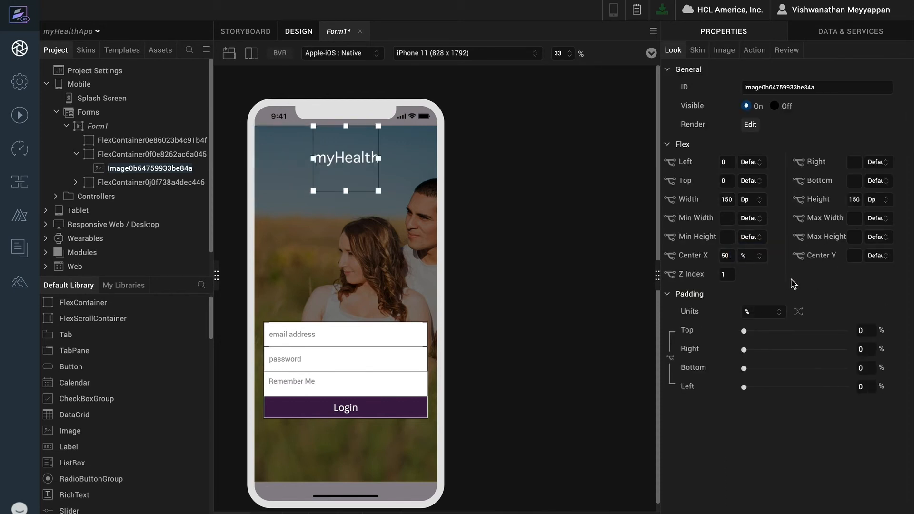
{"action": "left_click", "coordinate": [753, 200]}
{"action": "type", "text": "60"}
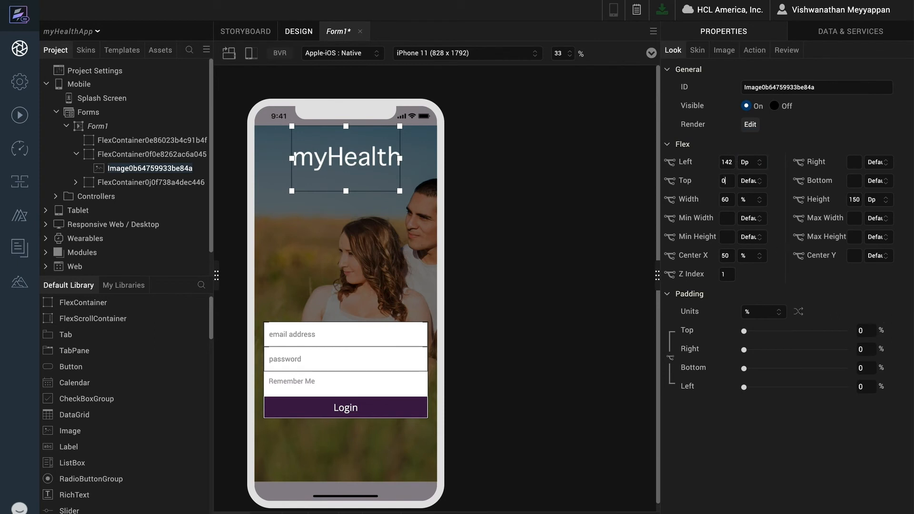
{"action": "right_click", "coordinate": [148, 168]}
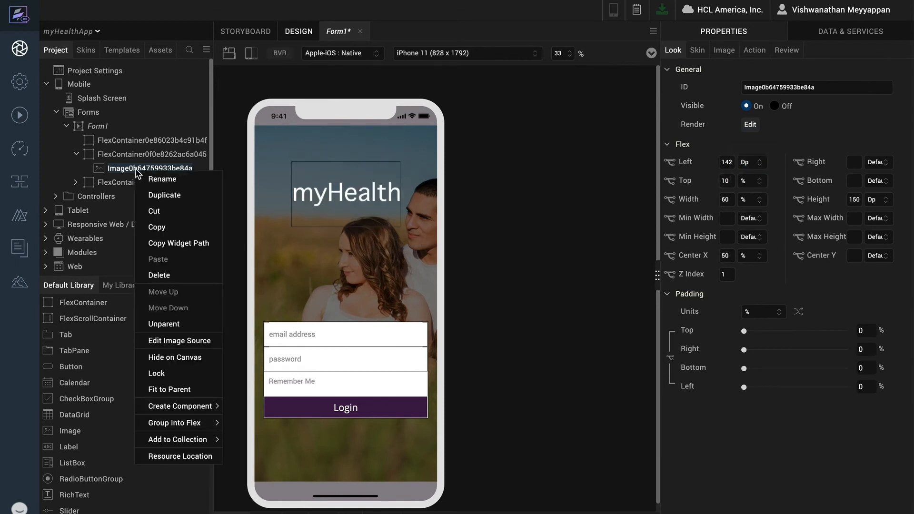
{"action": "mouse_move", "coordinate": [154, 212]}
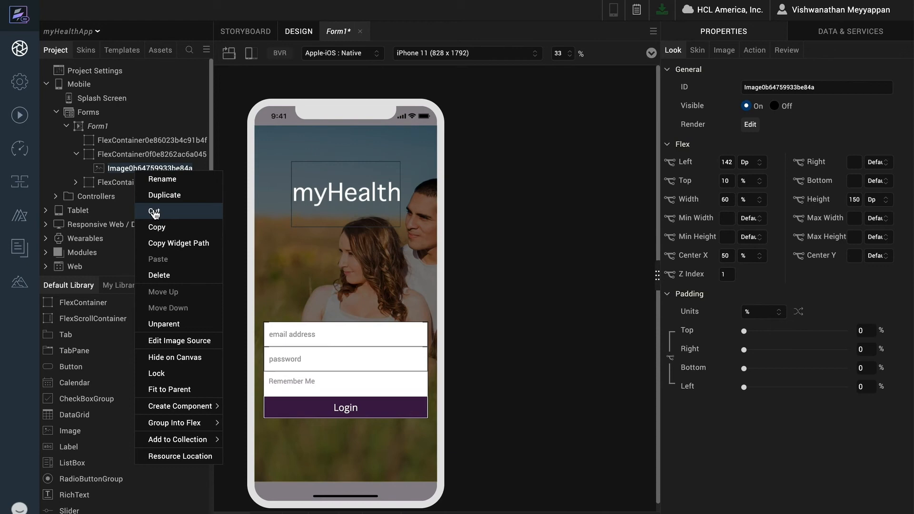
{"action": "right_click", "coordinate": [90, 126]}
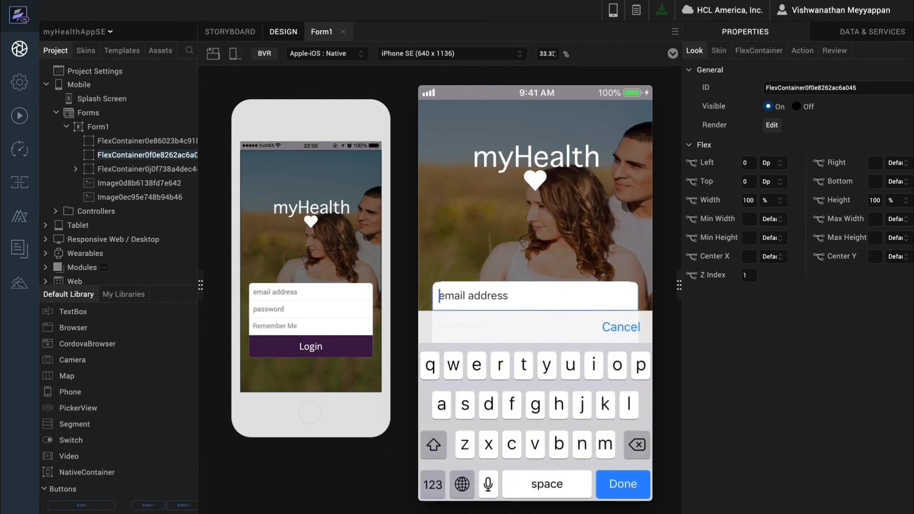
Place the white heart Image widget below the myHealth logo over the photo.
{"action": "left_click", "coordinate": [620, 327]}
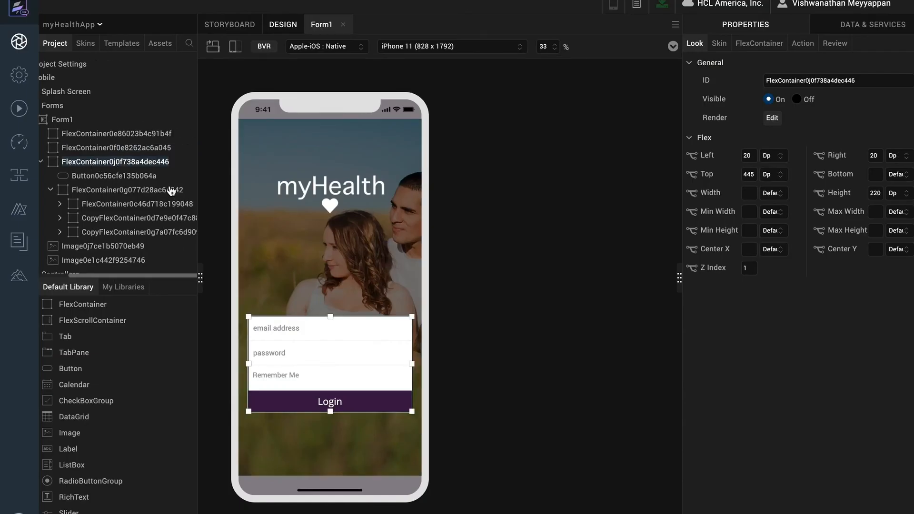
Copy the email TextField's normal skin onto its Focus state, then select the Login button.
{"action": "left_click", "coordinate": [719, 43]}
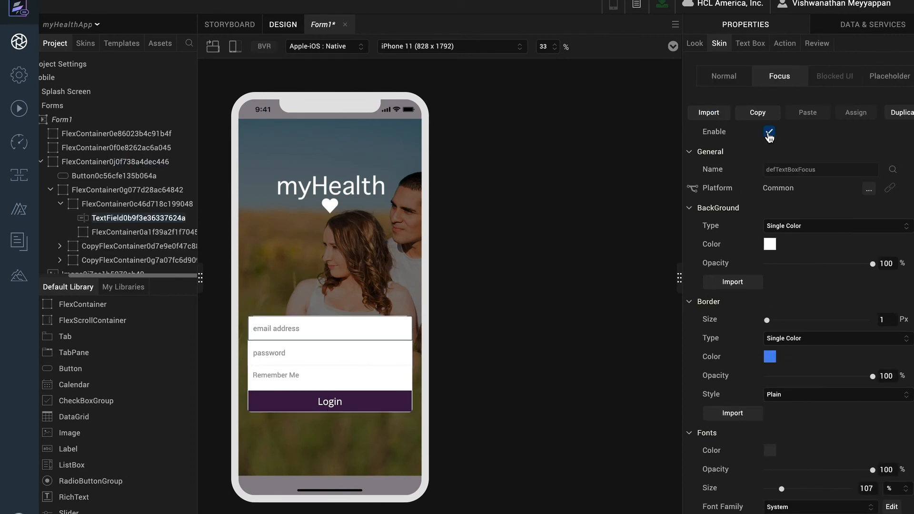
{"action": "left_click", "coordinate": [723, 76]}
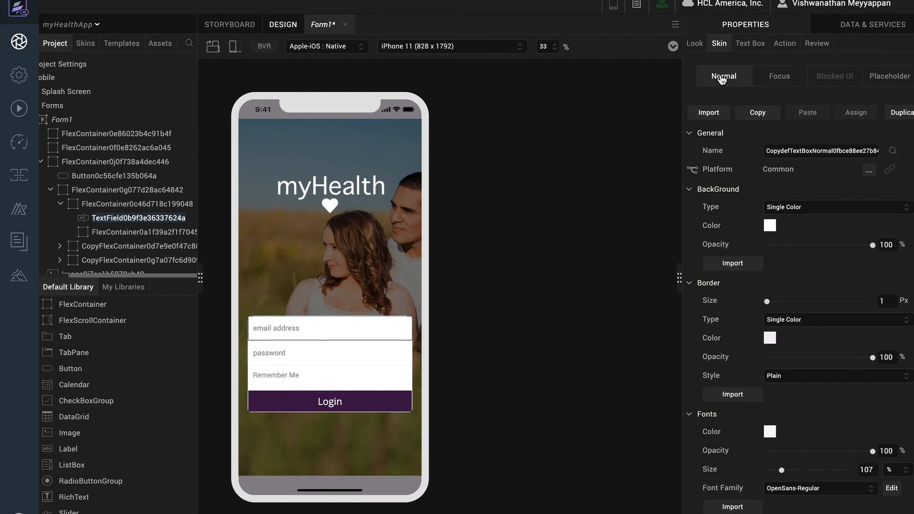
{"action": "mouse_move", "coordinate": [788, 104]}
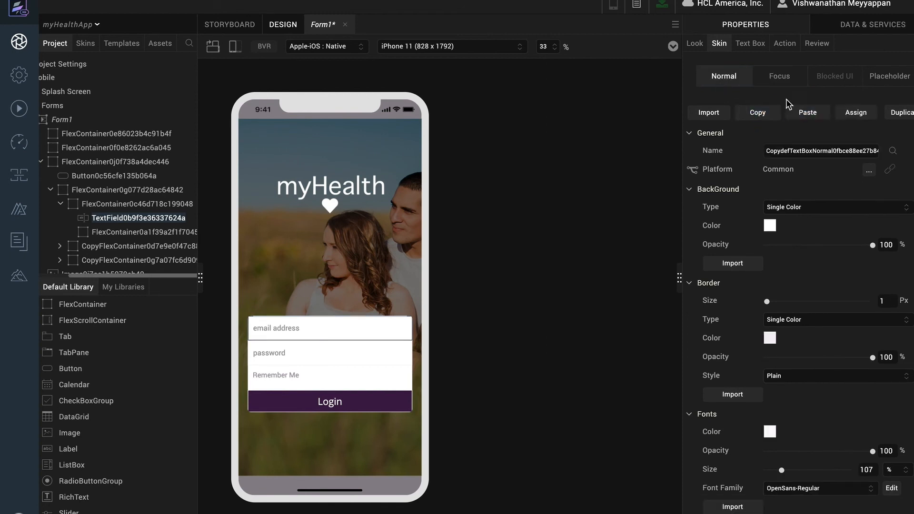
{"action": "left_click", "coordinate": [778, 77]}
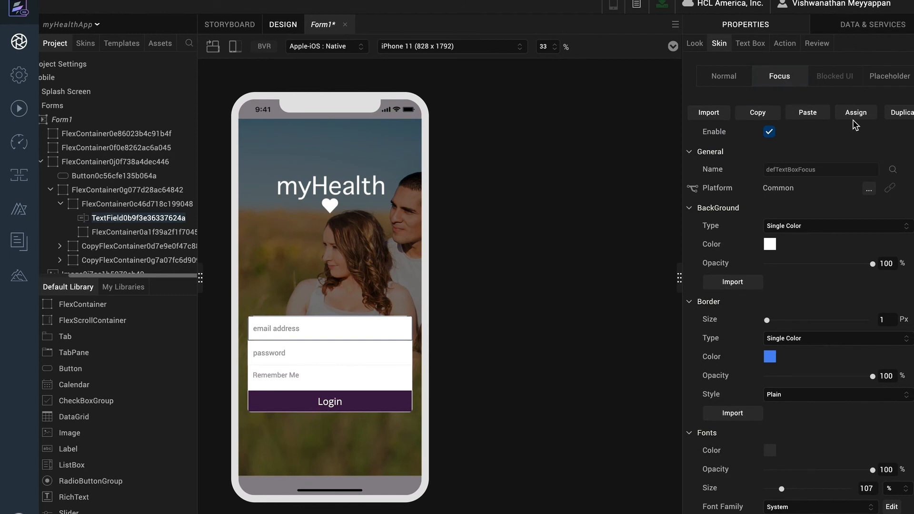
{"action": "left_click", "coordinate": [855, 112]}
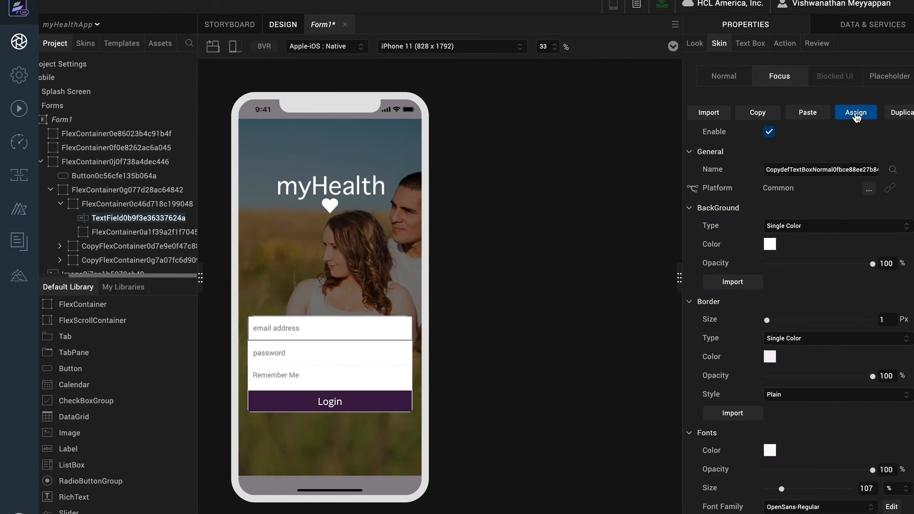
{"action": "mouse_move", "coordinate": [807, 132]}
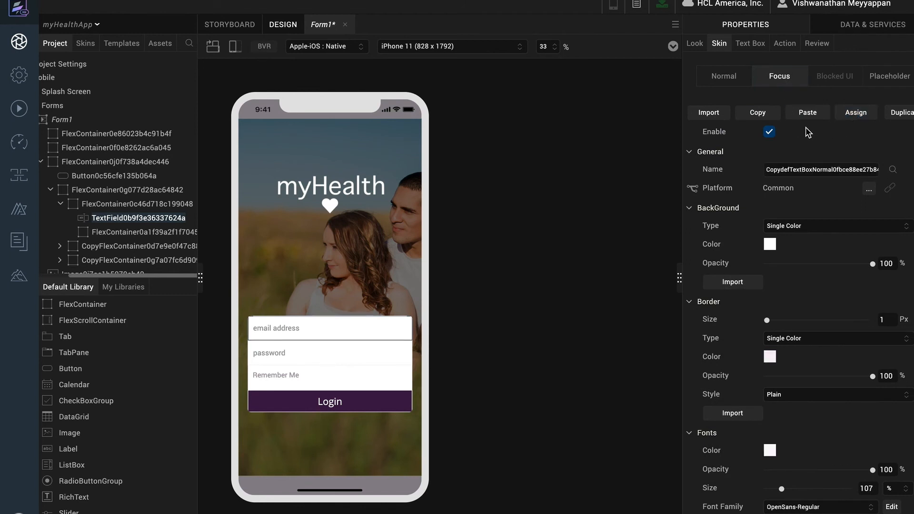
{"action": "left_click", "coordinate": [114, 175]}
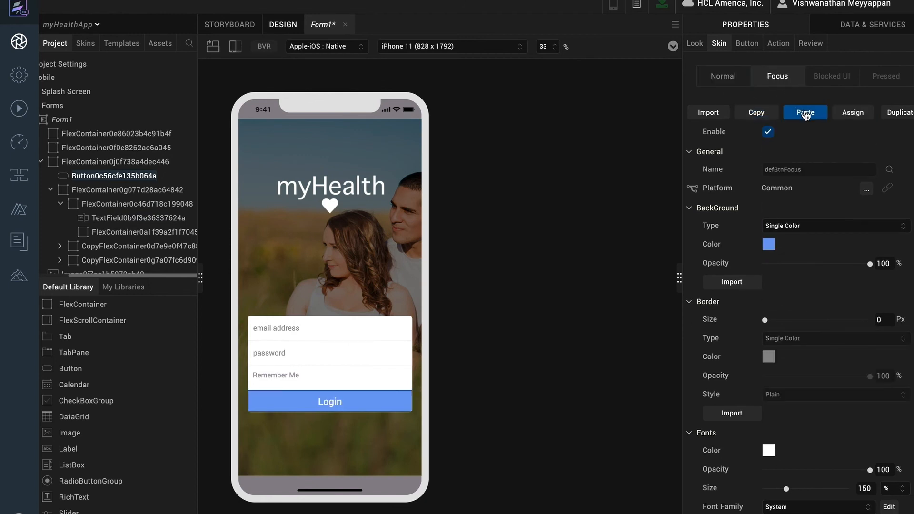
Paste the purple normal skin onto the Login button's Focus state and adjust its background colour.
{"action": "left_click", "coordinate": [806, 112]}
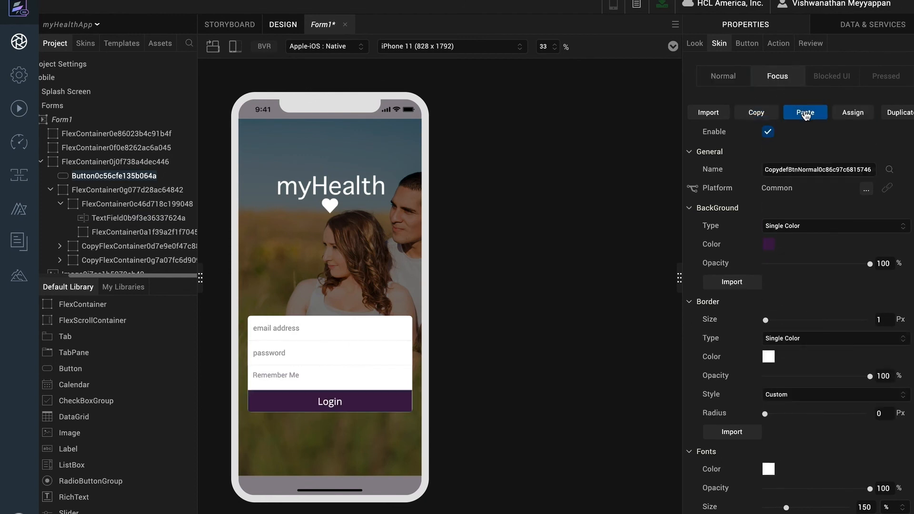
{"action": "right_click", "coordinate": [767, 243]}
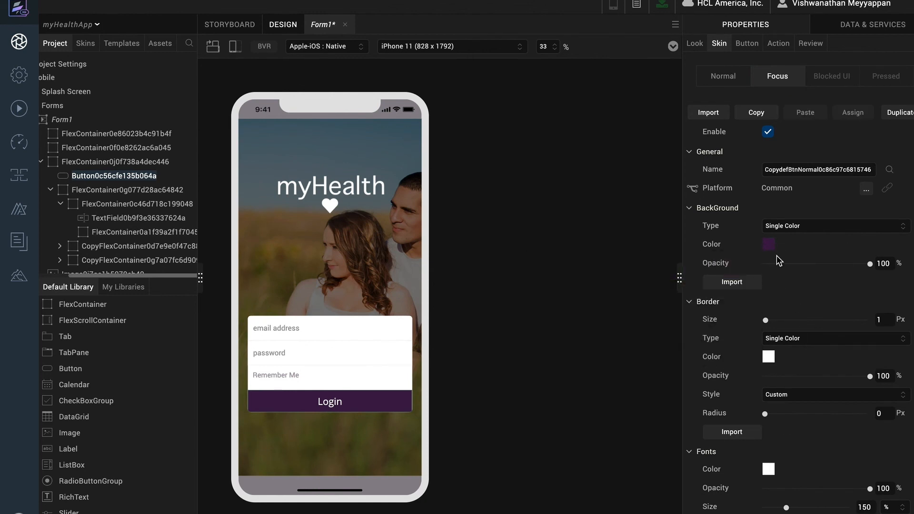
{"action": "right_click", "coordinate": [768, 469]}
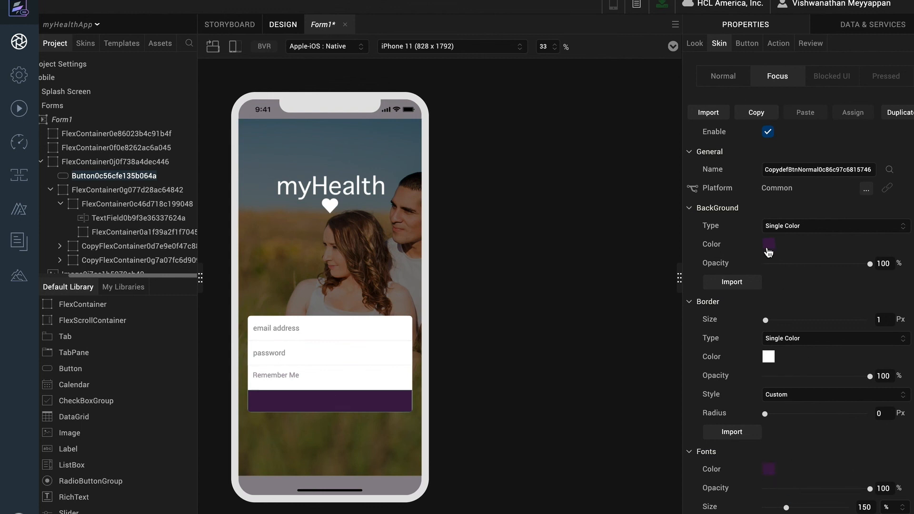
{"action": "left_click", "coordinate": [769, 243]}
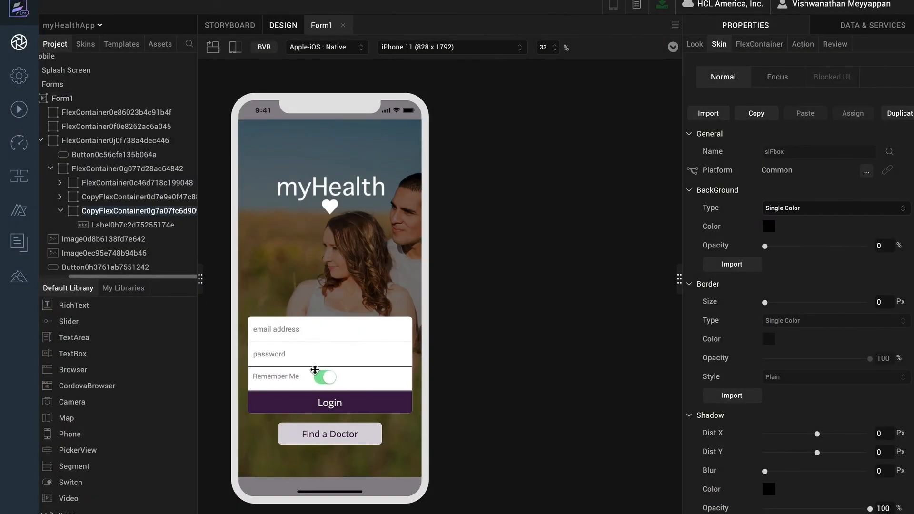
Centre the Remember Me switch vertically in its row with Center Y at 50%.
{"action": "left_click", "coordinate": [324, 378]}
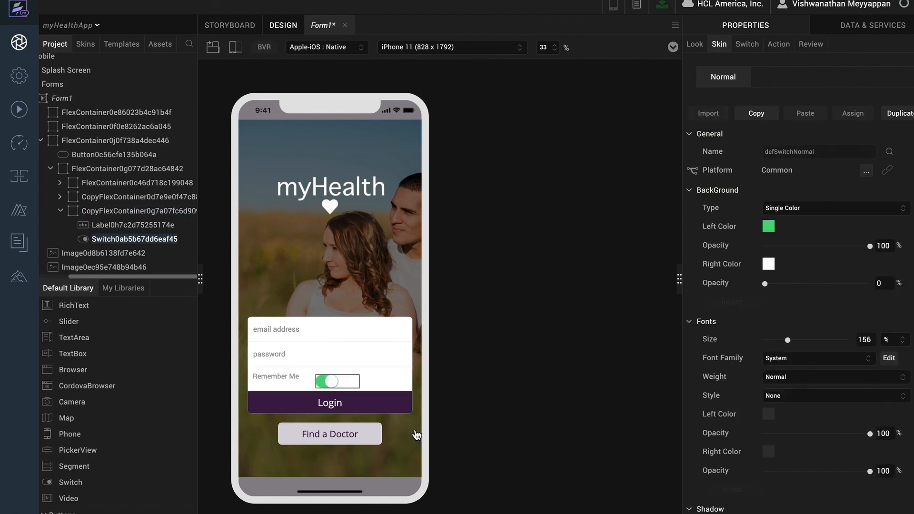
{"action": "left_click", "coordinate": [695, 43]}
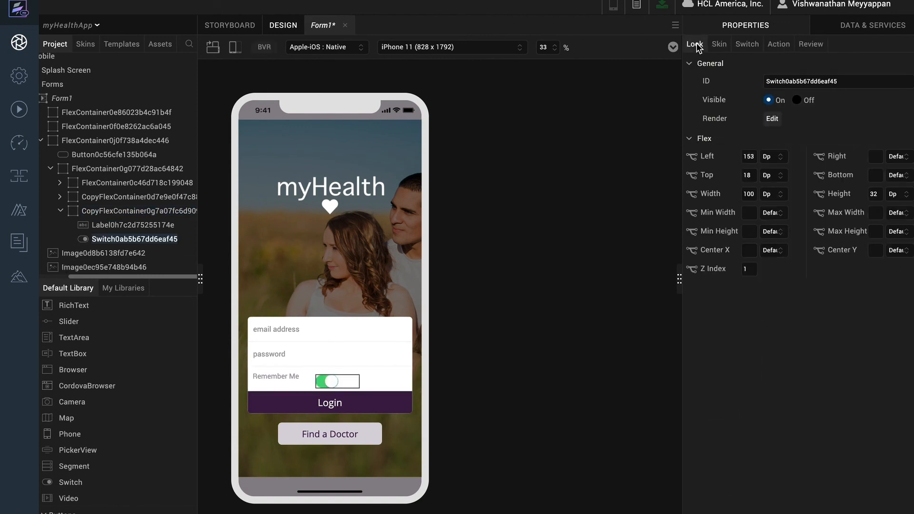
{"action": "type", "text": "50"}
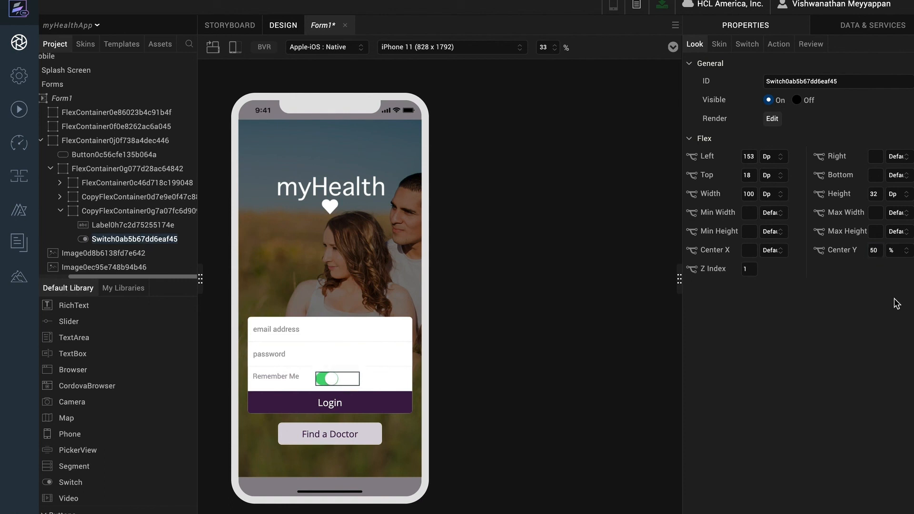
{"action": "mouse_move", "coordinate": [826, 242]}
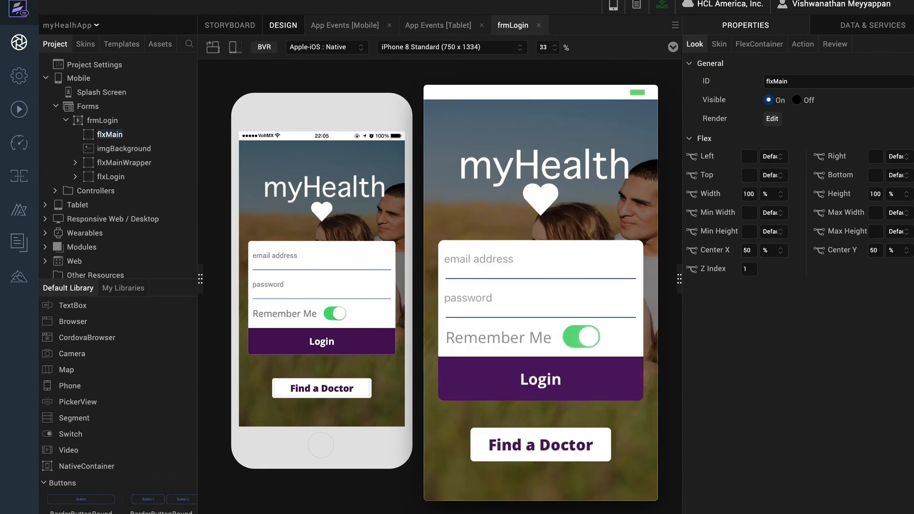
Toggle the Remember Me switch off, on and off again in the live preview.
{"action": "left_click", "coordinate": [580, 337]}
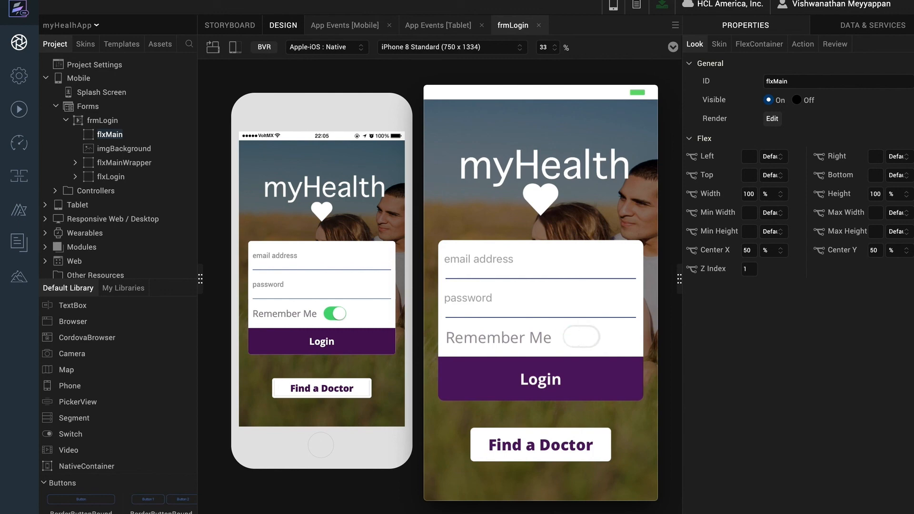
{"action": "left_click", "coordinate": [581, 337]}
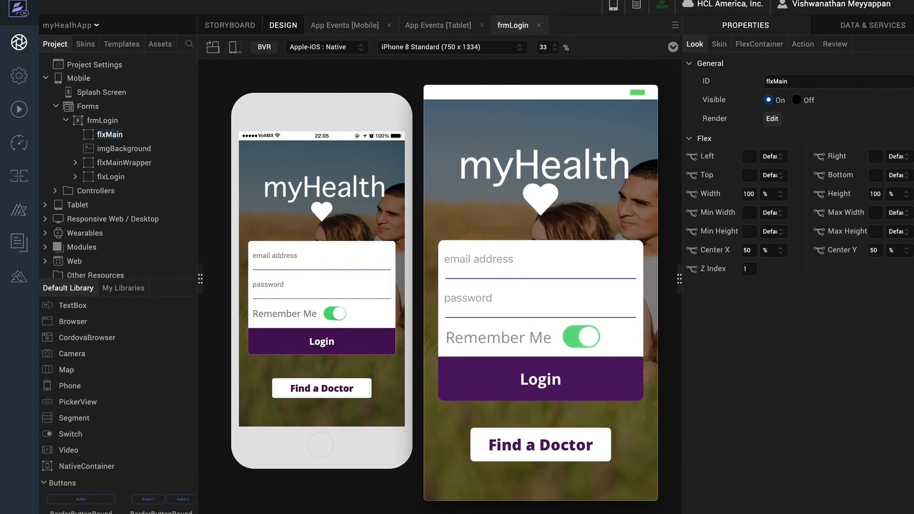
{"action": "left_click", "coordinate": [580, 337]}
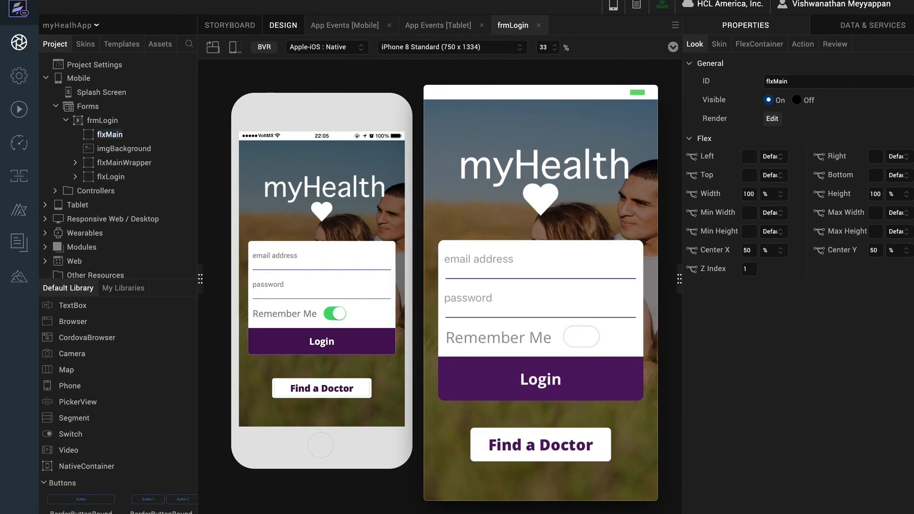